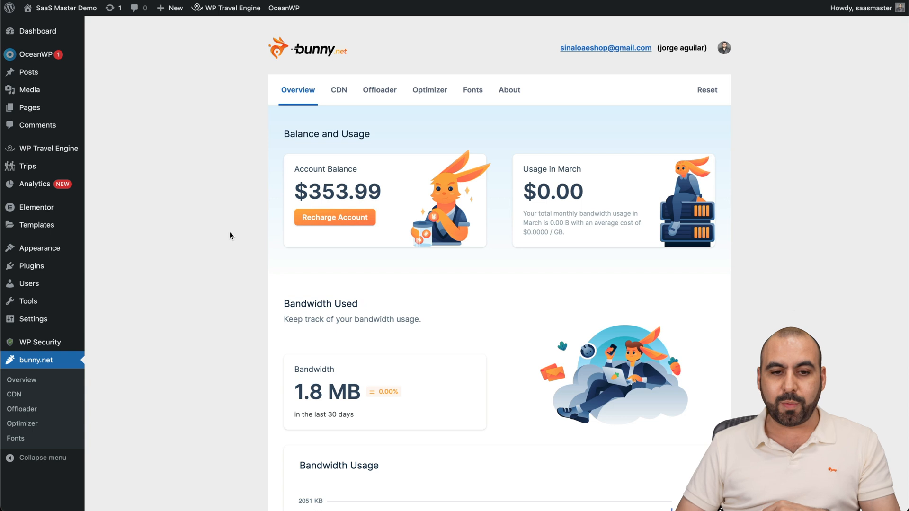
pyautogui.moveTo(297, 93)
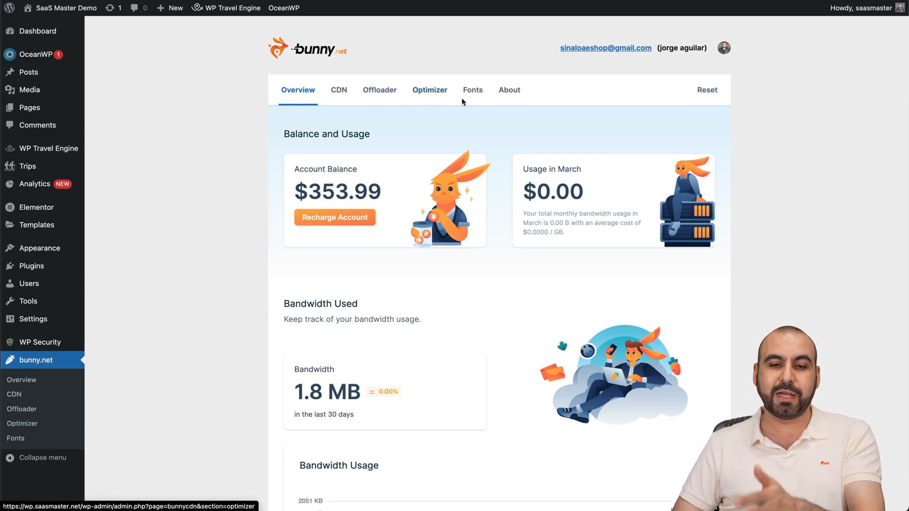
pyautogui.moveTo(469, 135)
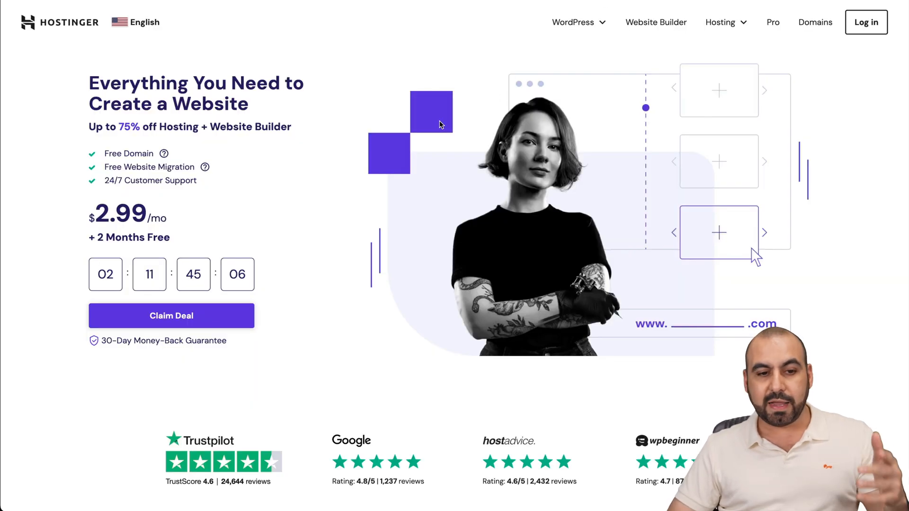
pyautogui.moveTo(318, 158)
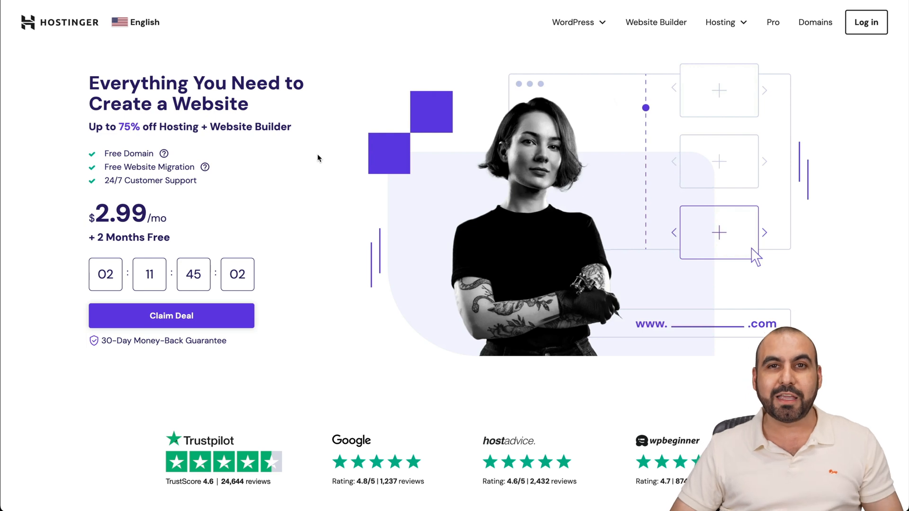
pyautogui.moveTo(488, 39)
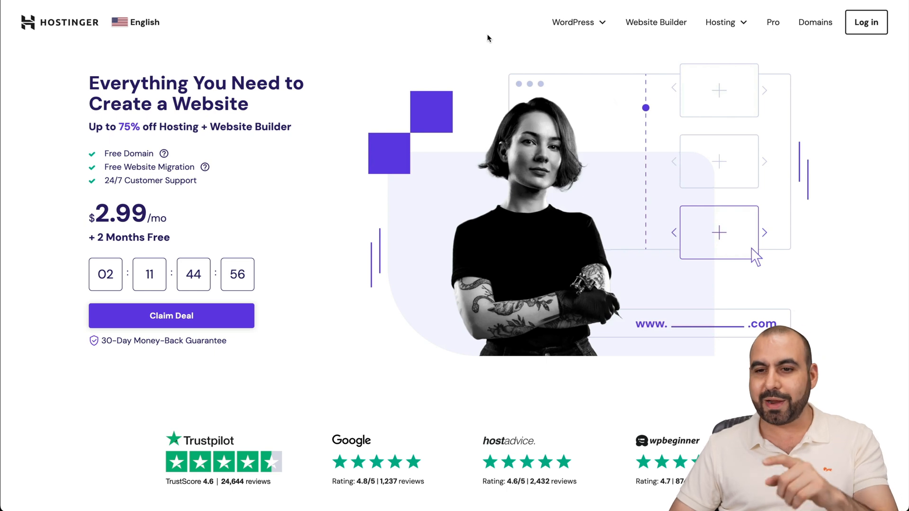
# Step: Open Hostinger's Web Hosting page and scroll to the Premium, Business and Cloud Startup plans
pyautogui.click(720, 22)
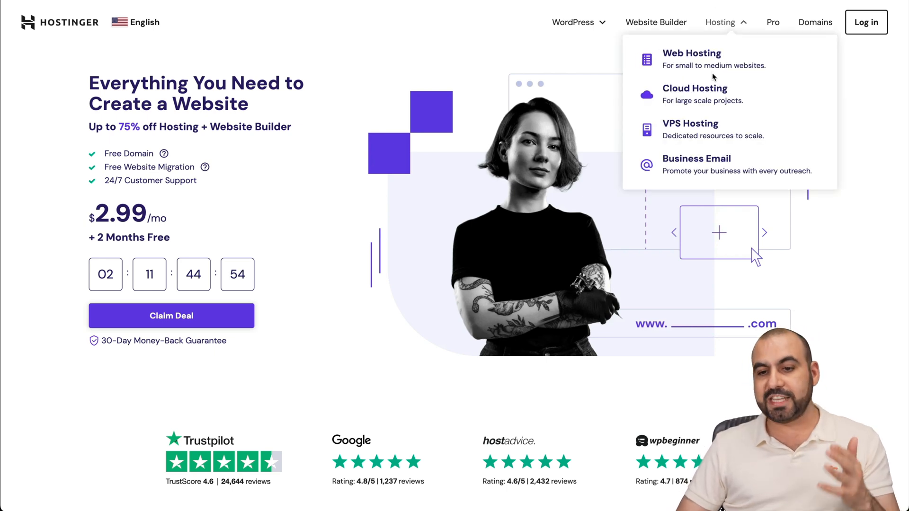
pyautogui.click(691, 53)
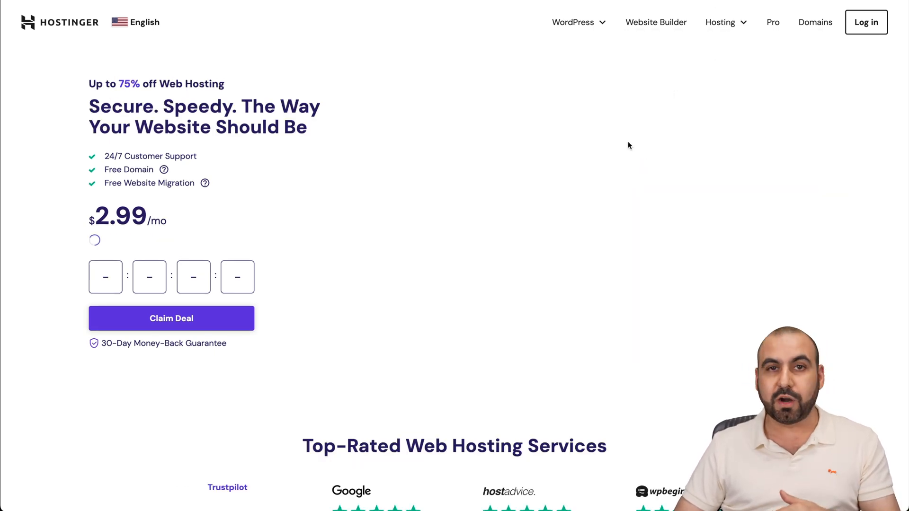
pyautogui.scroll(-3)
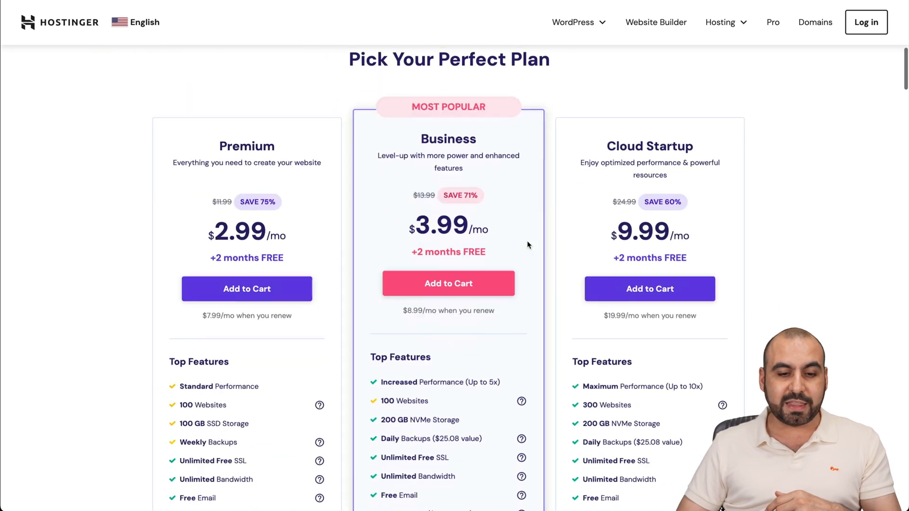
pyautogui.scroll(-3)
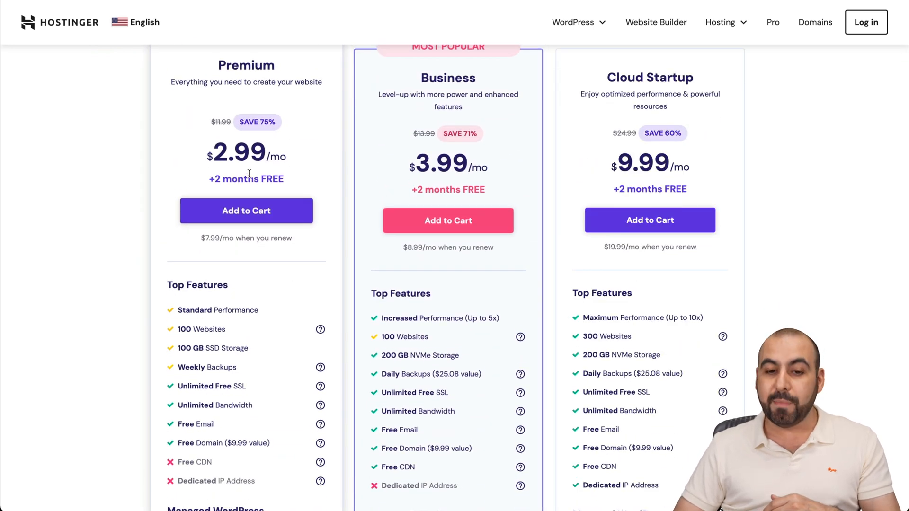
pyautogui.scroll(3)
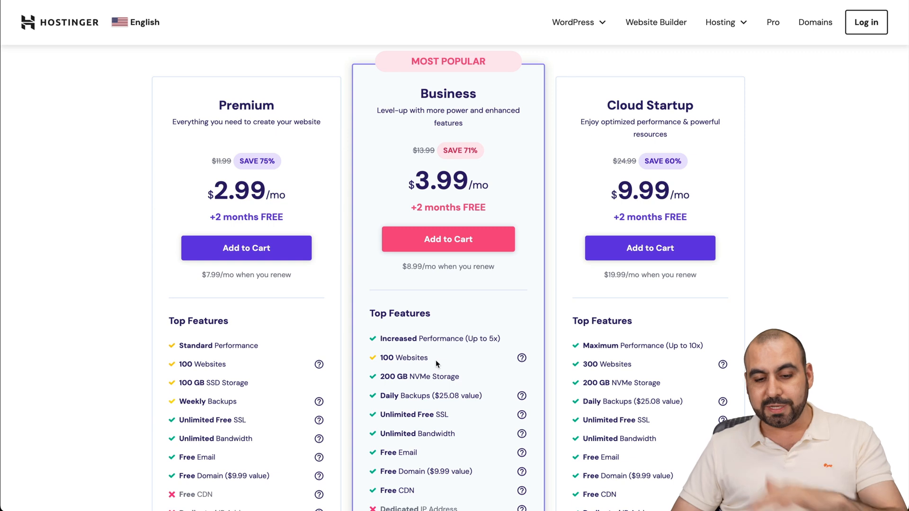
pyautogui.moveTo(412, 388)
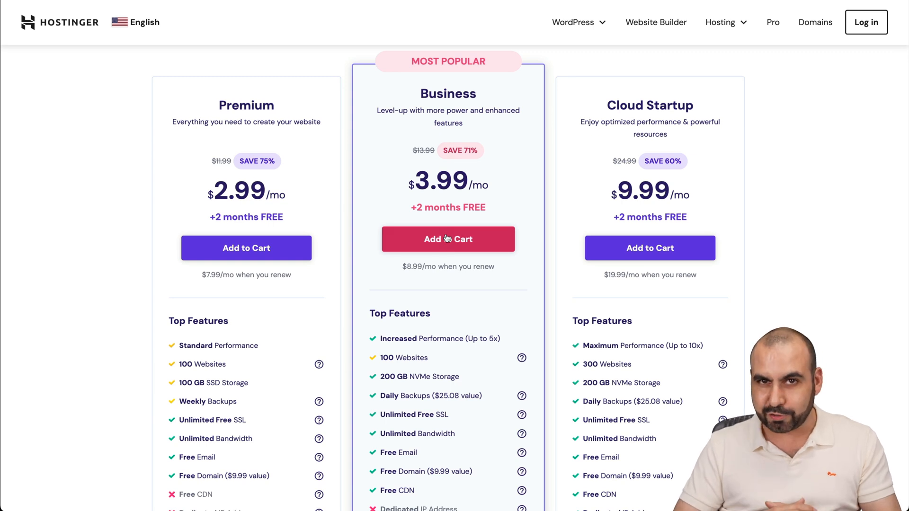
# Step: Add the Business plan to the cart and view the checkout's 48-month period option
pyautogui.click(447, 238)
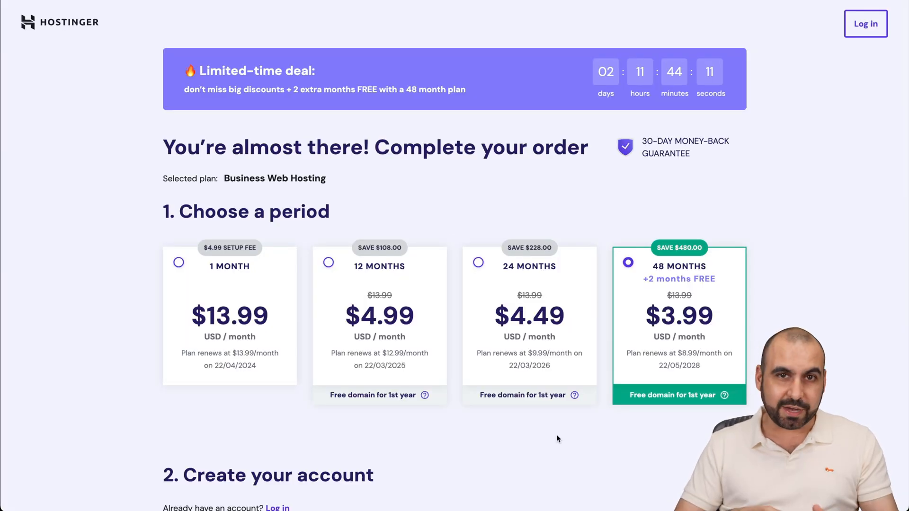
pyautogui.scroll(-3)
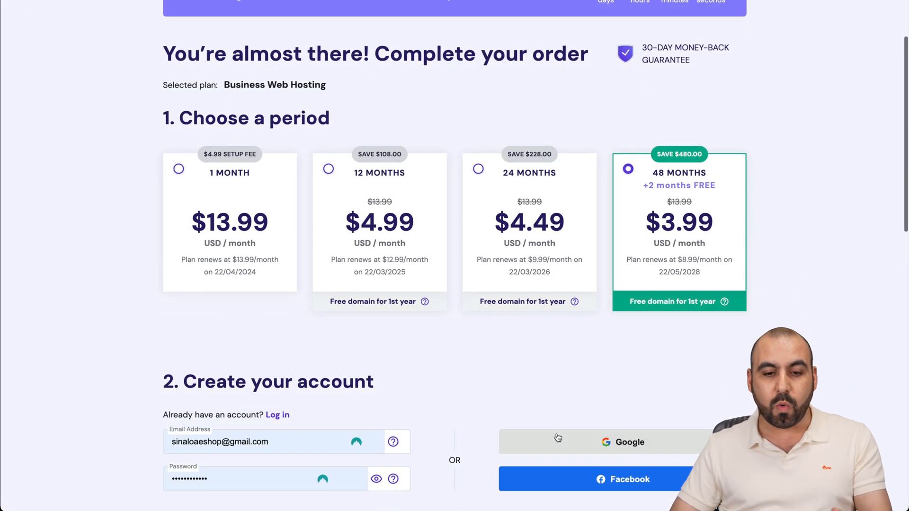
pyautogui.moveTo(677, 225)
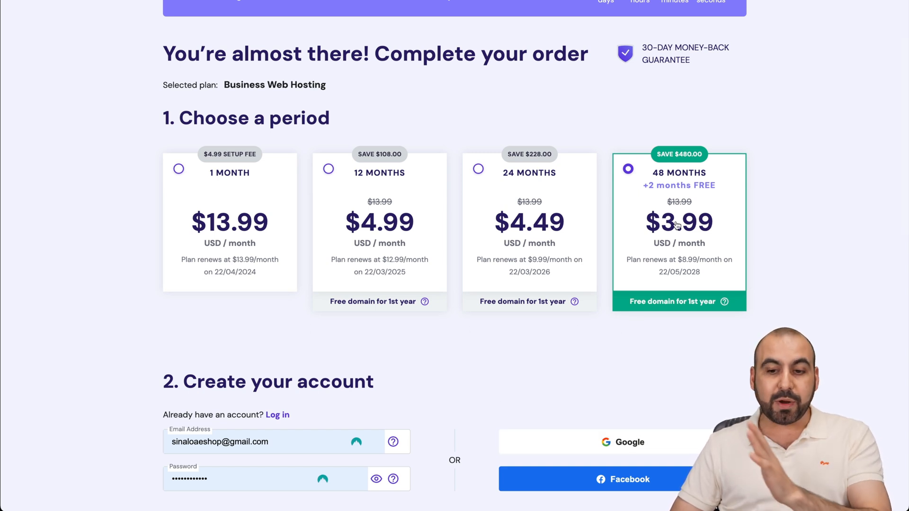
pyautogui.moveTo(746, 204)
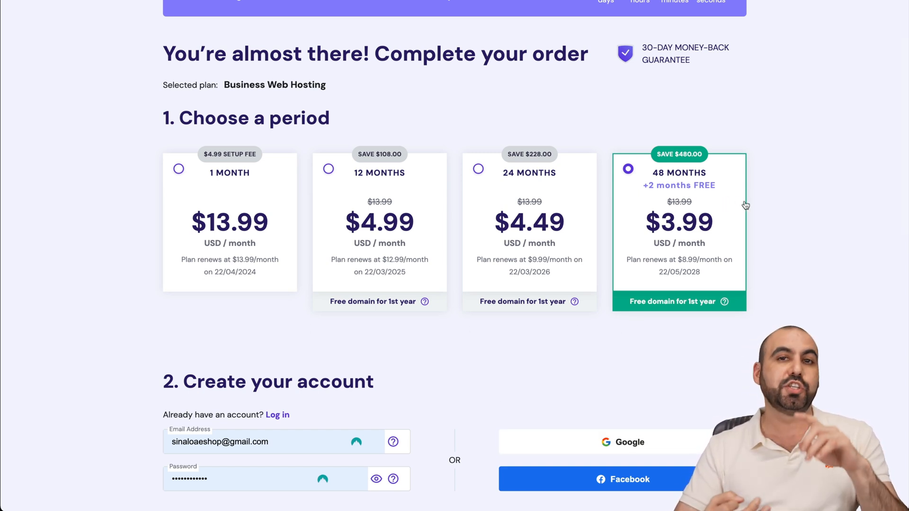
pyautogui.moveTo(718, 255)
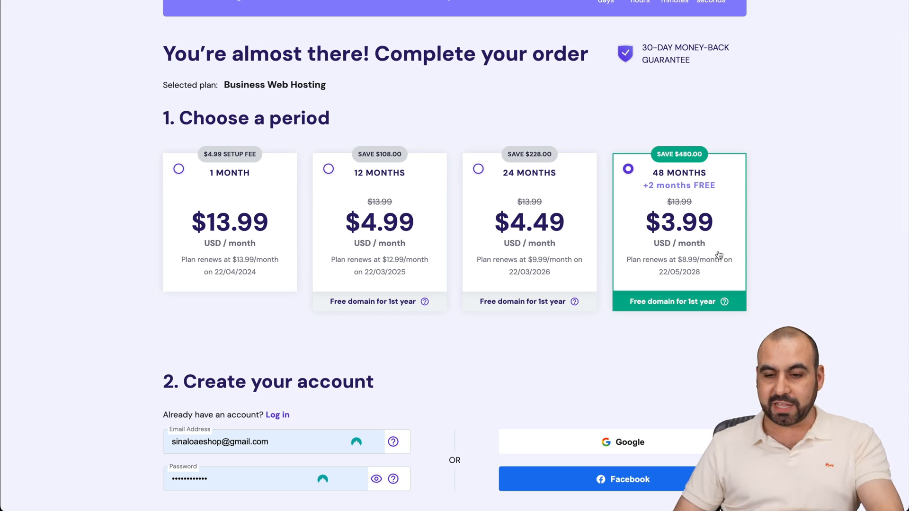
# Step: Apply coupon code SAASMASTER at checkout, lowering the total to $172.37
pyautogui.scroll(-3)
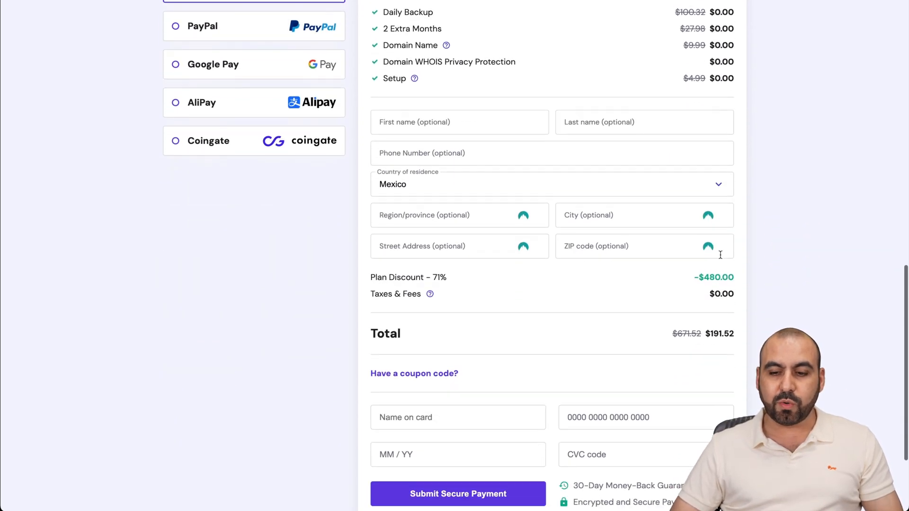
pyautogui.scroll(-3)
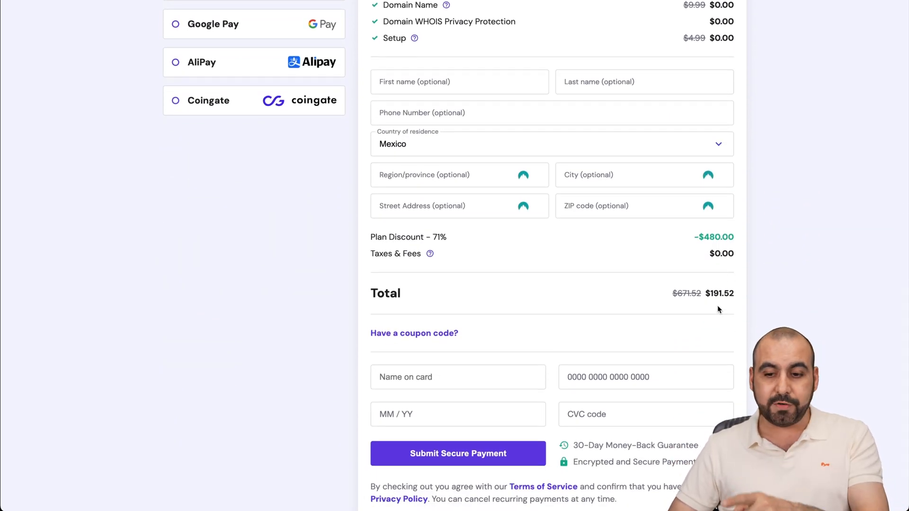
pyautogui.moveTo(414, 332)
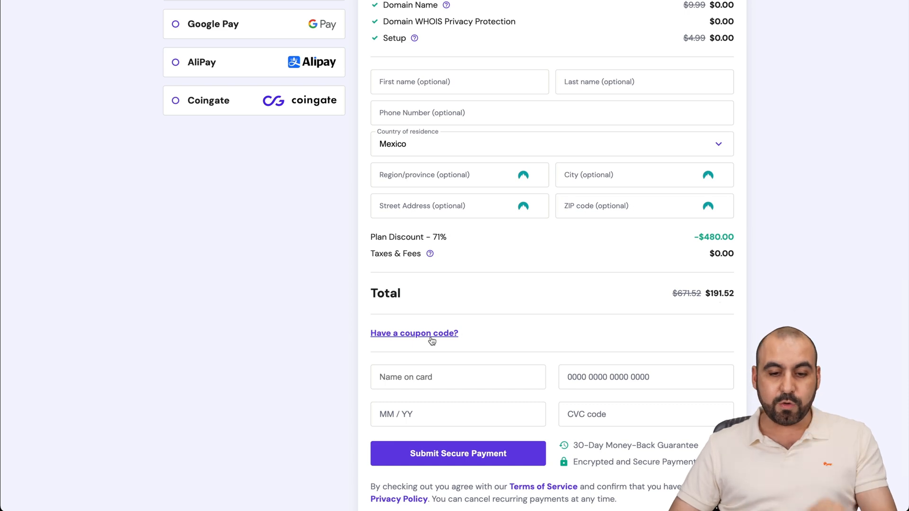
pyautogui.click(414, 332)
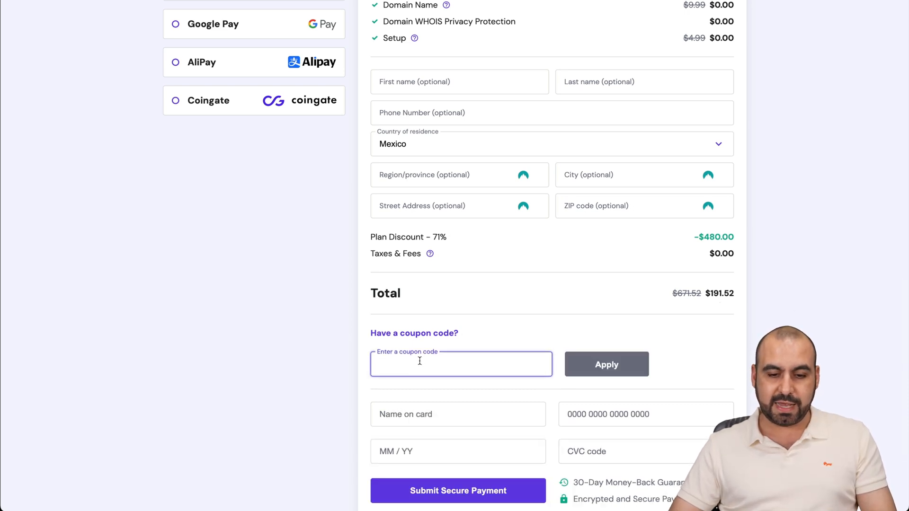
pyautogui.write('SAASMASTER')
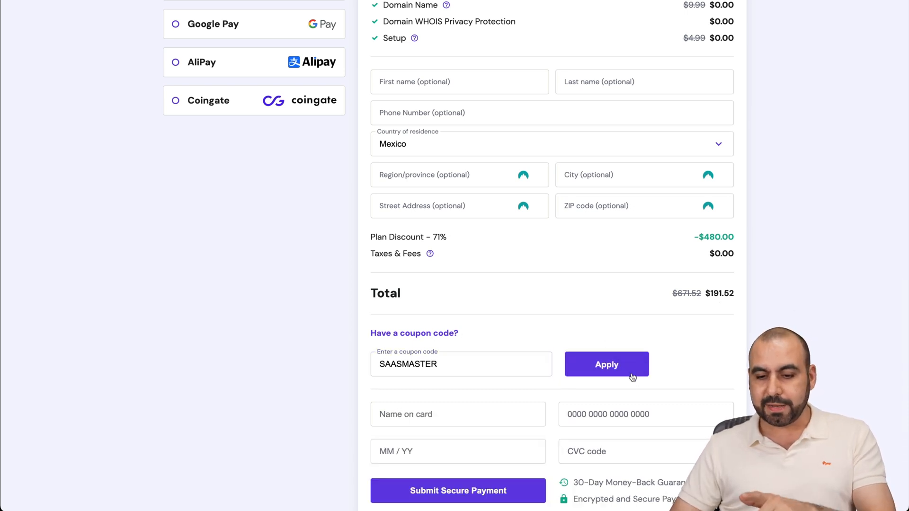
pyautogui.click(606, 364)
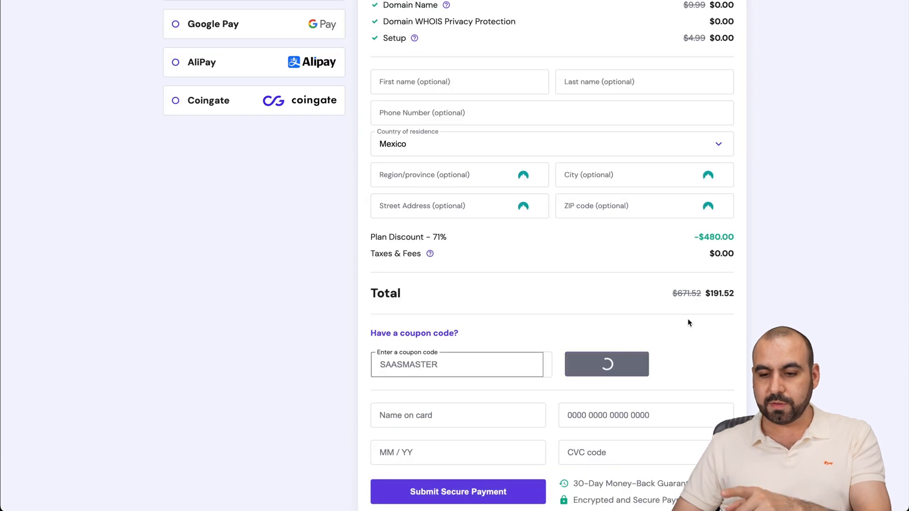
pyautogui.click(606, 364)
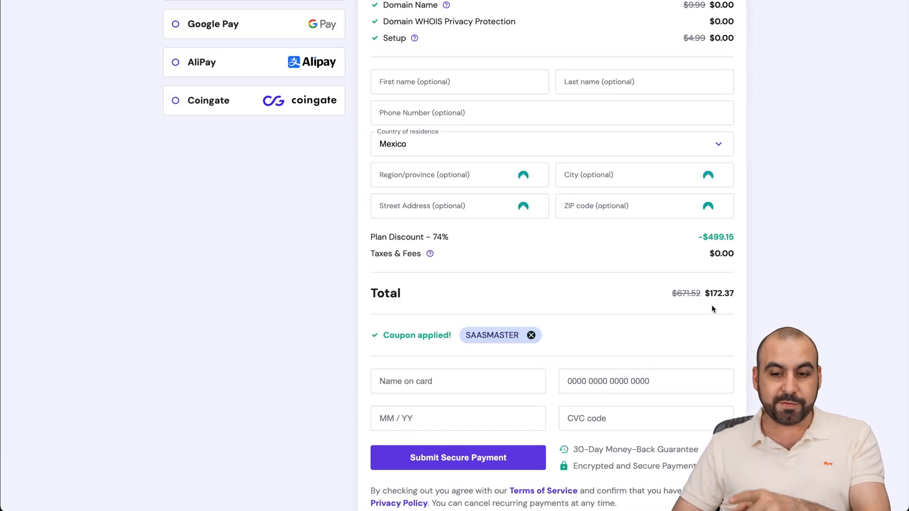
pyautogui.moveTo(741, 302)
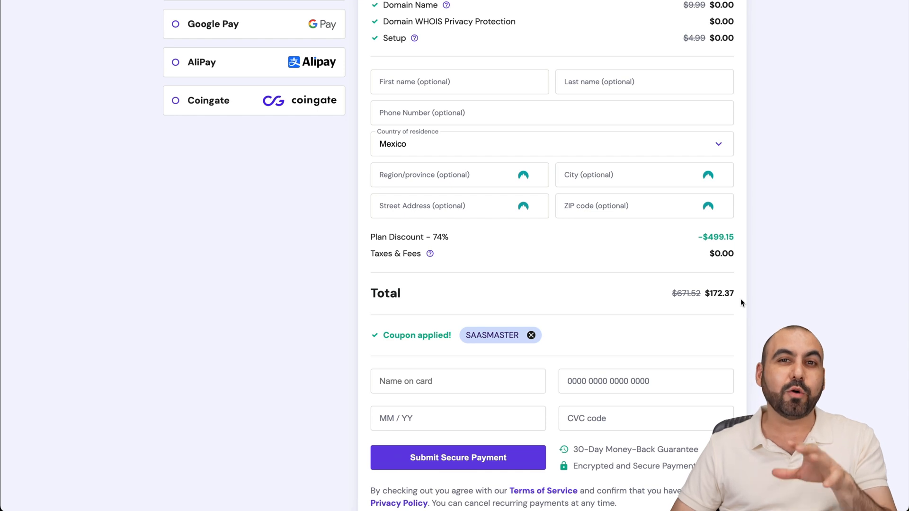
pyautogui.moveTo(646, 51)
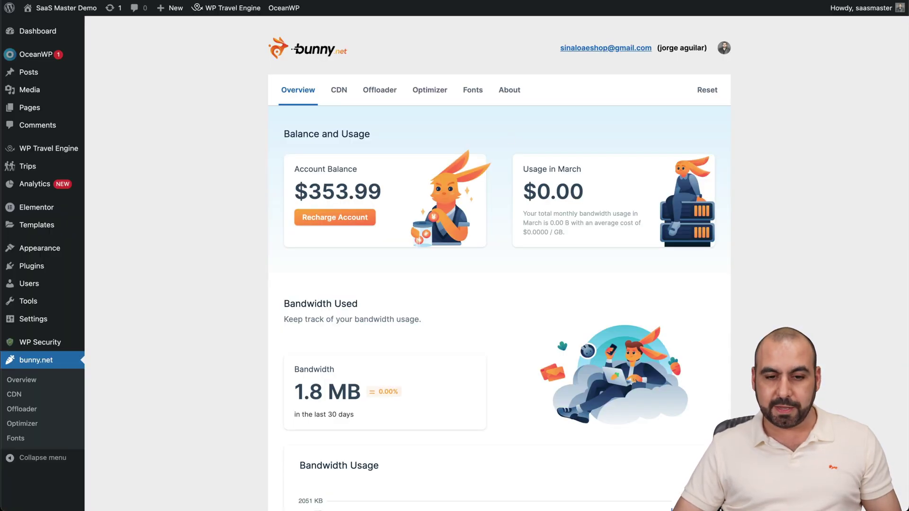
pyautogui.moveTo(518, 343)
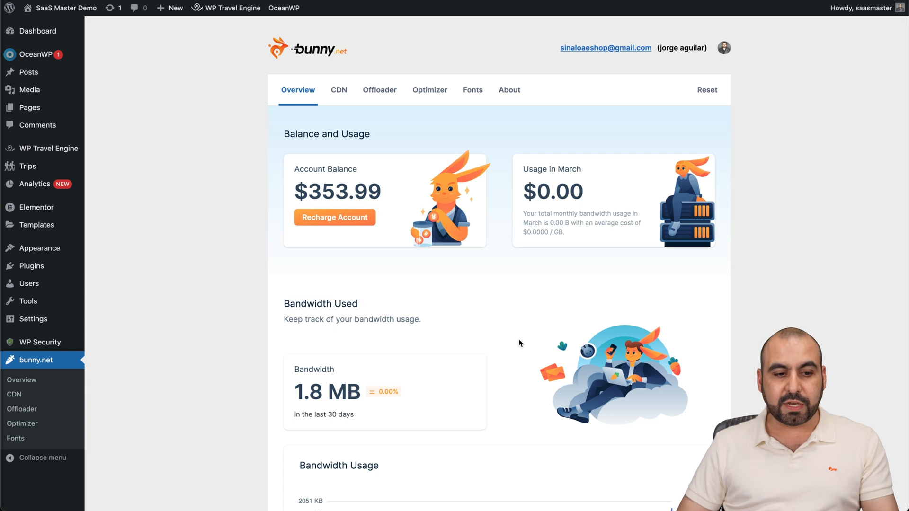
pyautogui.moveTo(290, 264)
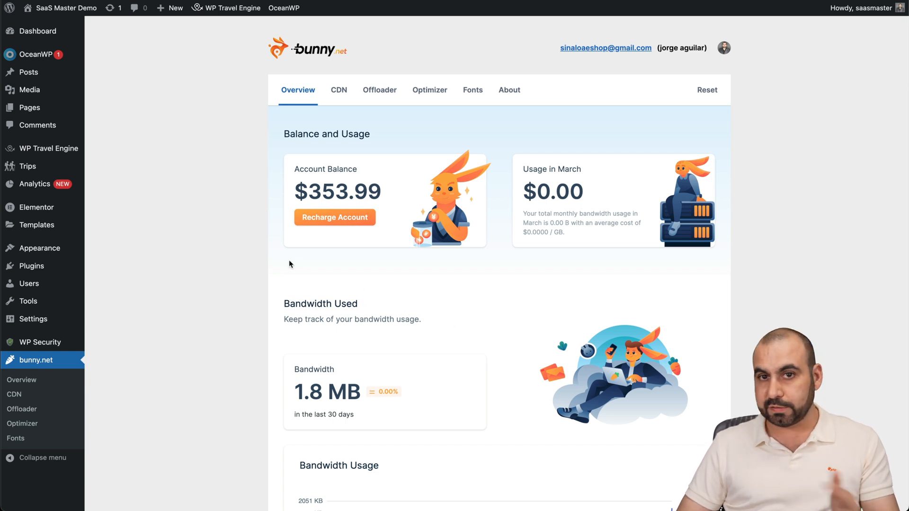
pyautogui.moveTo(280, 257)
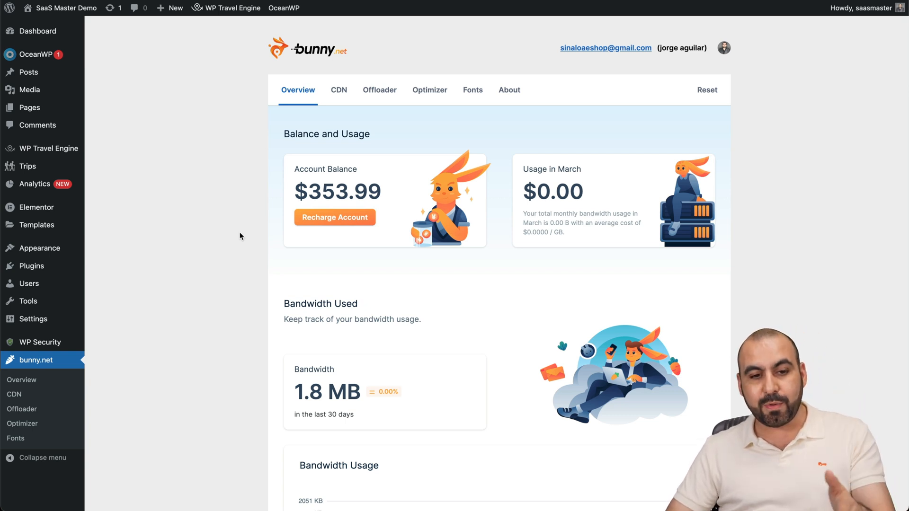
pyautogui.moveTo(400, 314)
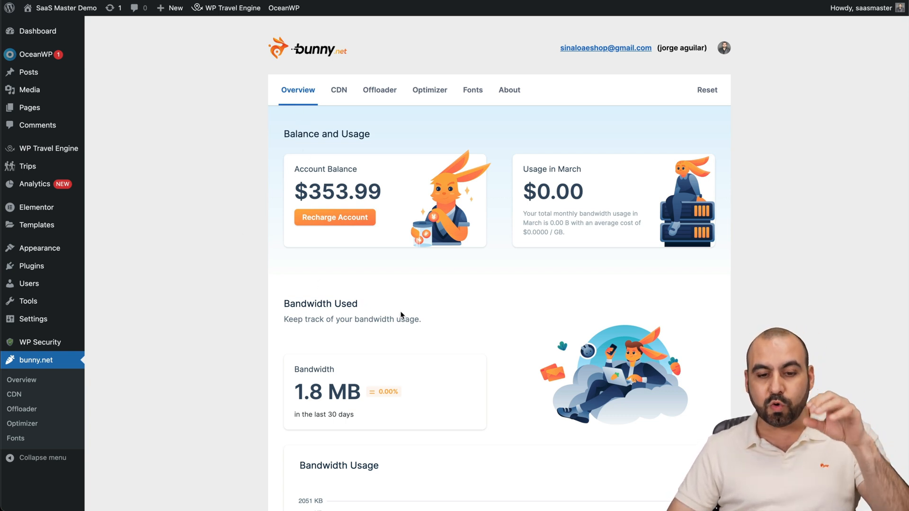
pyautogui.scroll(-3)
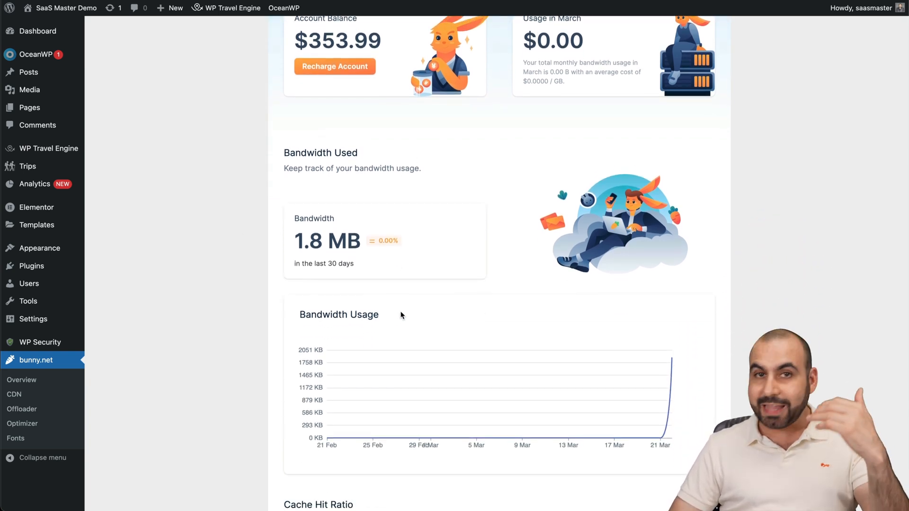
pyautogui.scroll(-3)
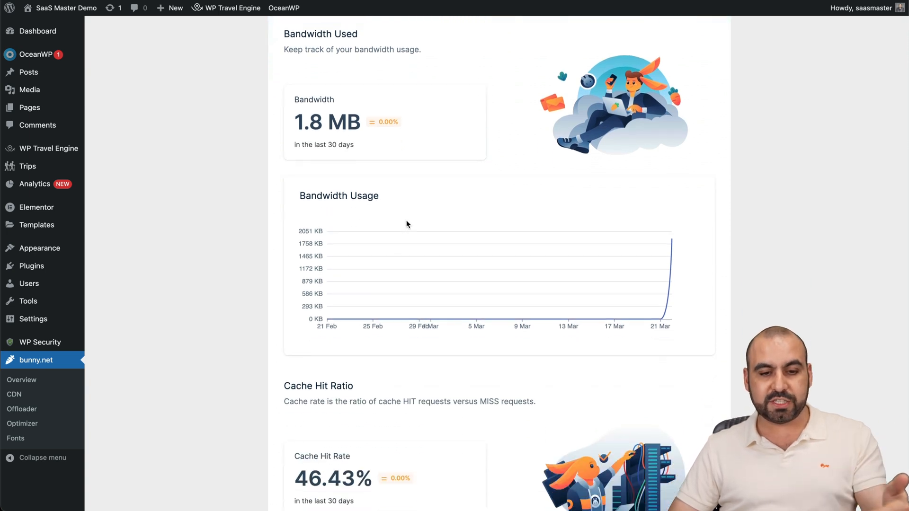
pyautogui.scroll(-3)
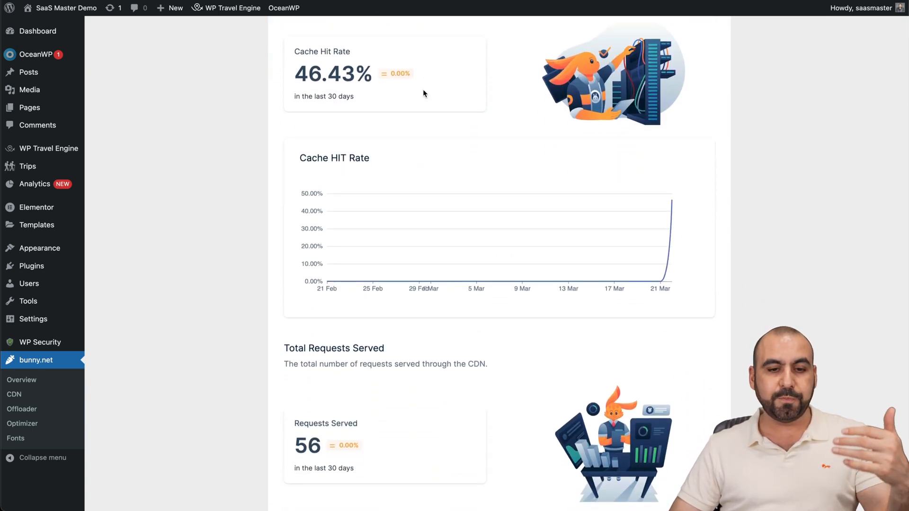
pyautogui.scroll(-3)
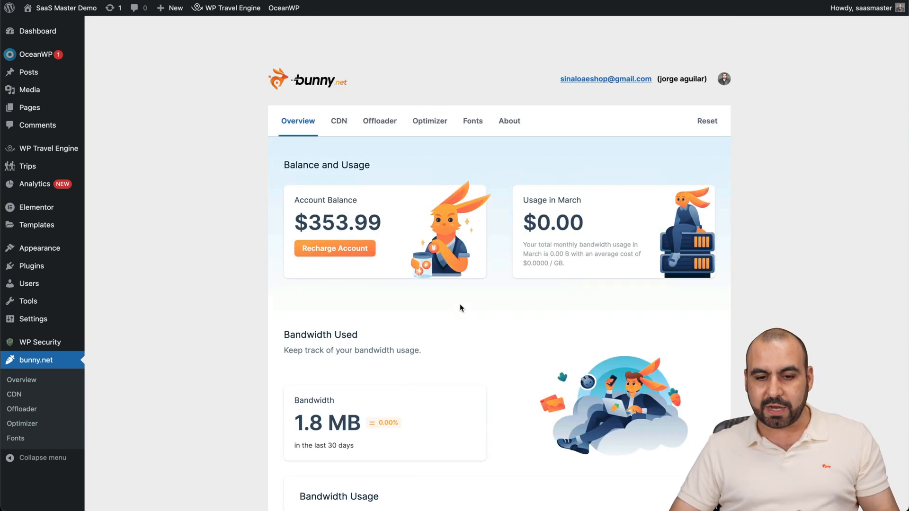
pyautogui.scroll(-3)
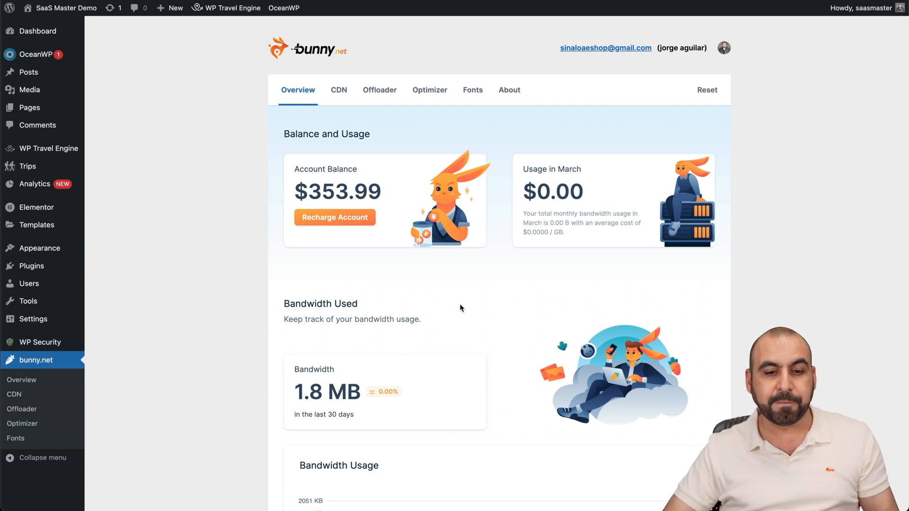
pyautogui.moveTo(338, 90)
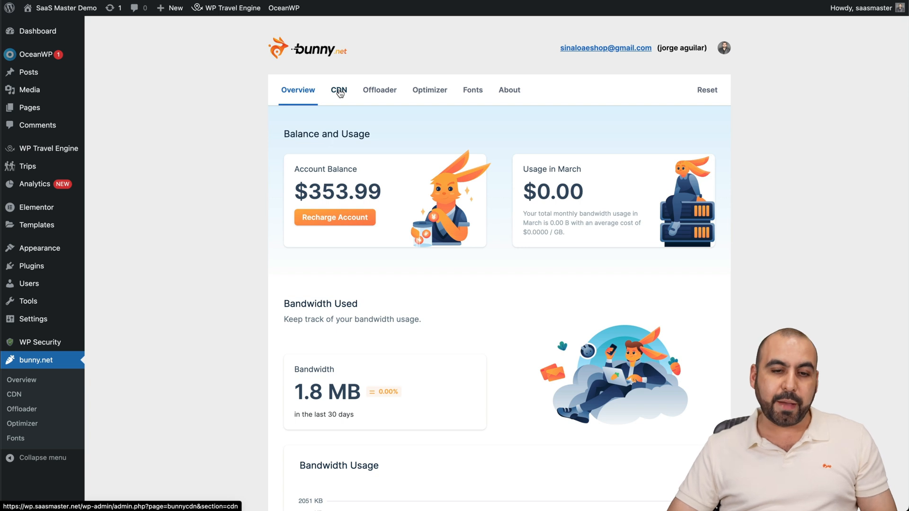
# Step: Review the CDN tab: Bunny CDN enabled, included directories, excluded .php extension
pyautogui.click(339, 90)
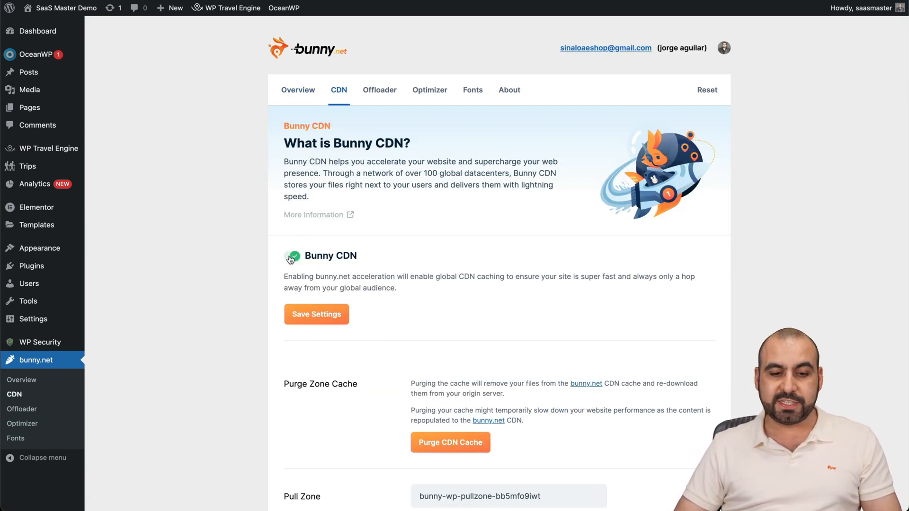
pyautogui.moveTo(420, 317)
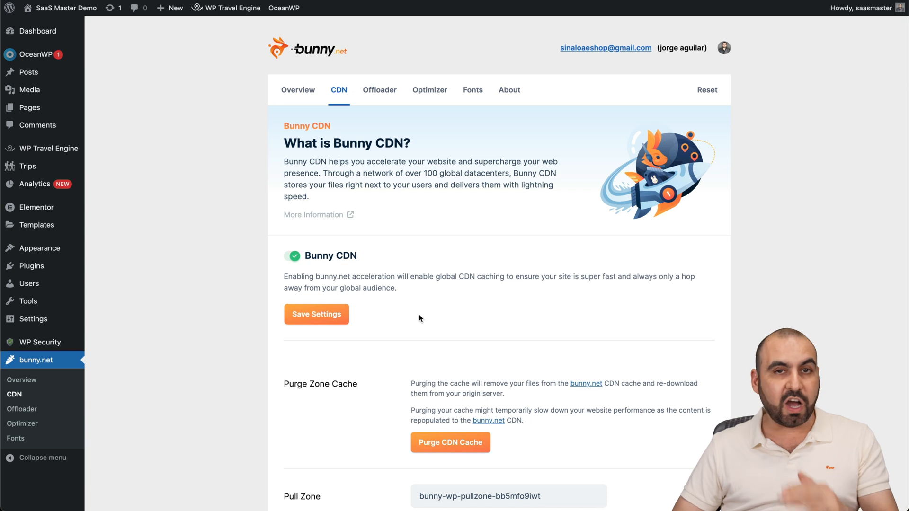
pyautogui.scroll(-3)
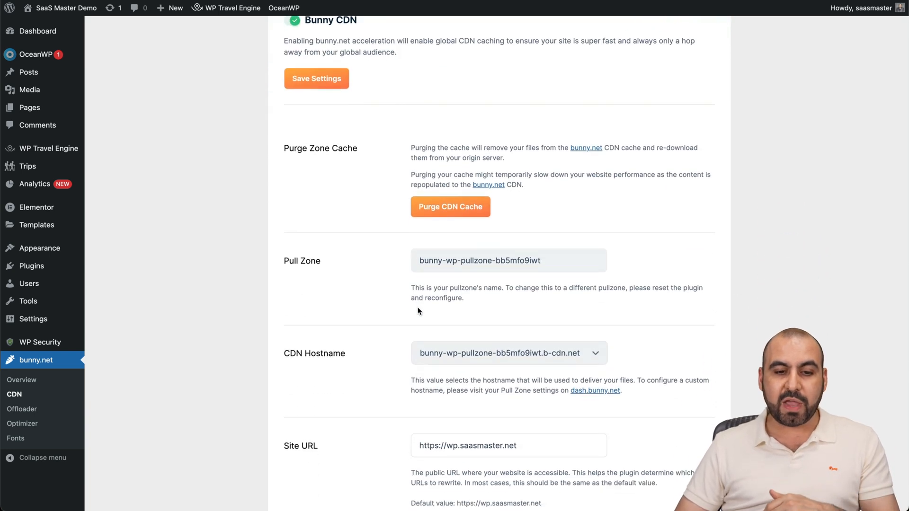
pyautogui.moveTo(391, 131)
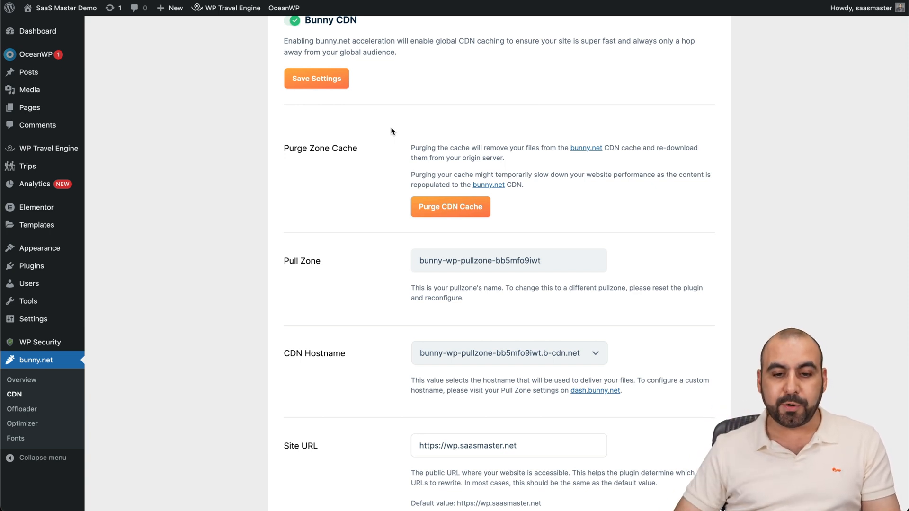
pyautogui.scroll(-3)
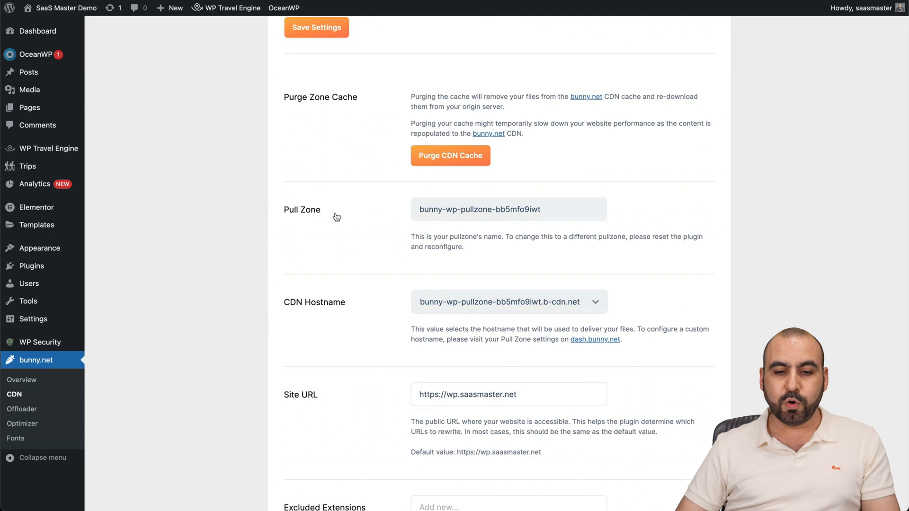
pyautogui.scroll(-3)
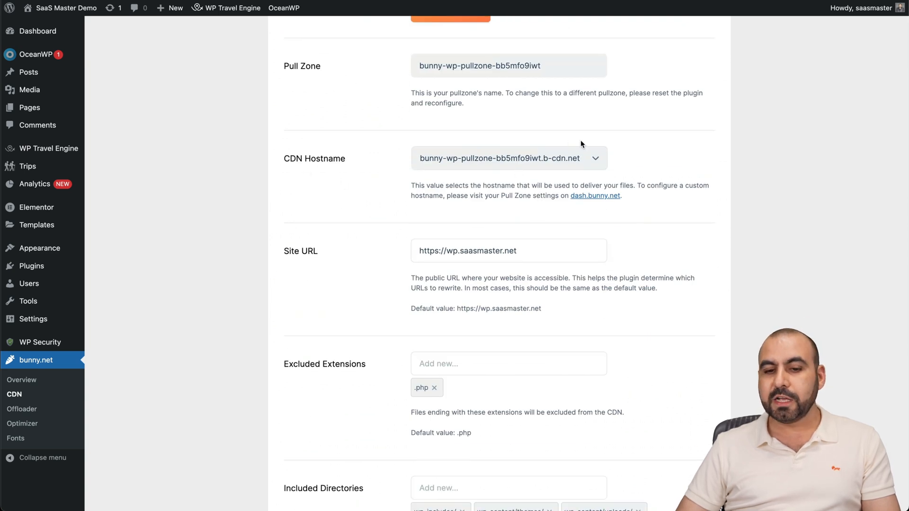
pyautogui.click(501, 158)
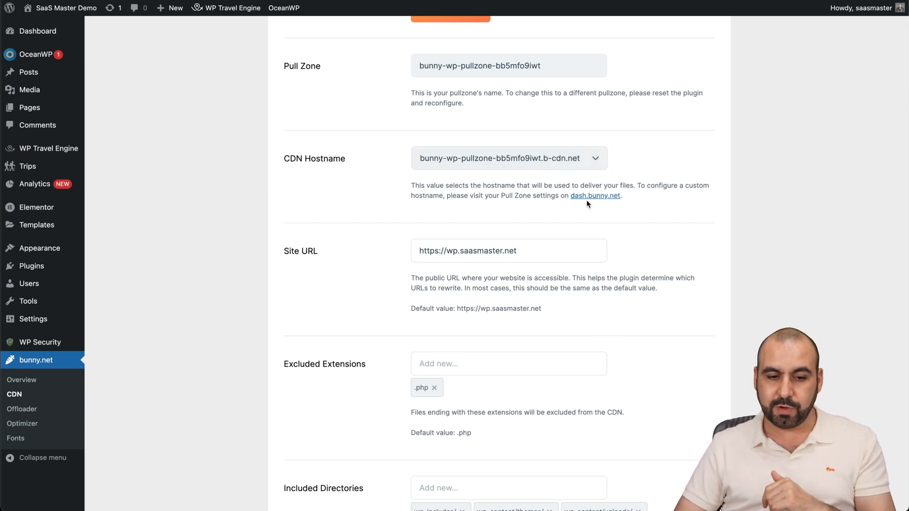
pyautogui.scroll(-3)
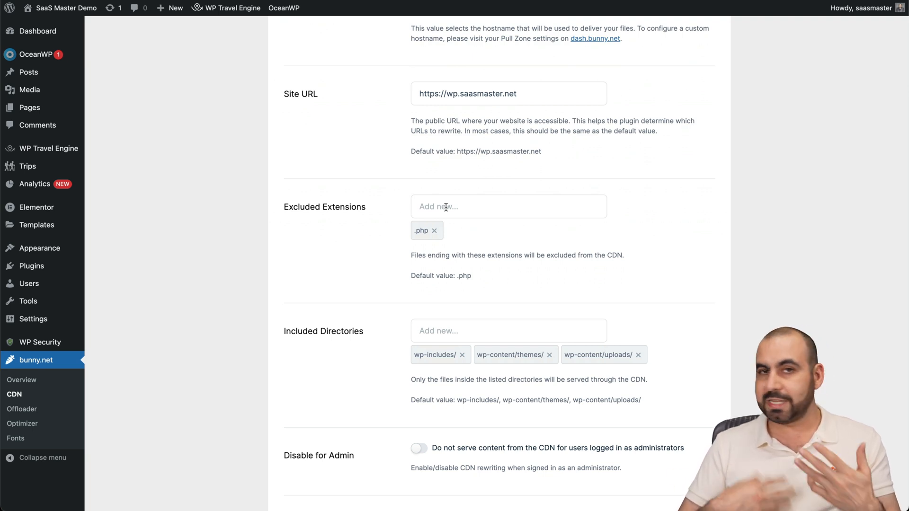
pyautogui.scroll(-3)
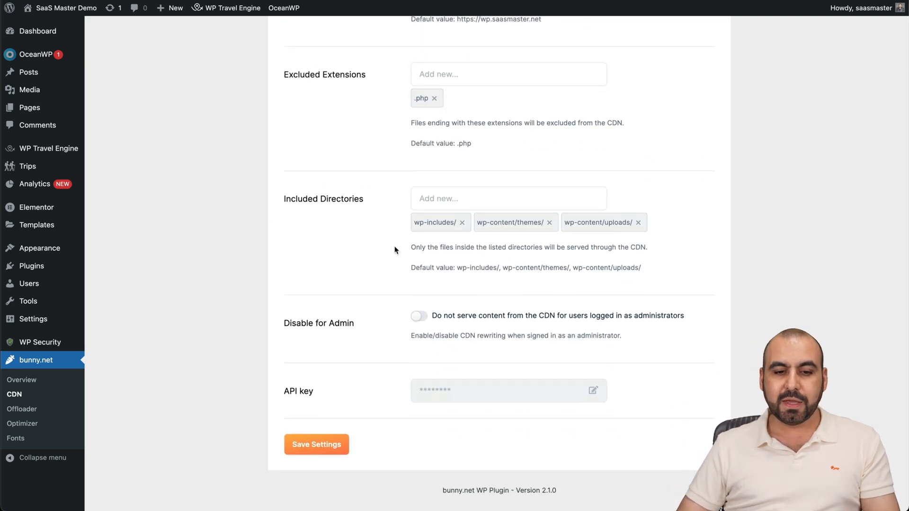
pyautogui.moveTo(406, 228)
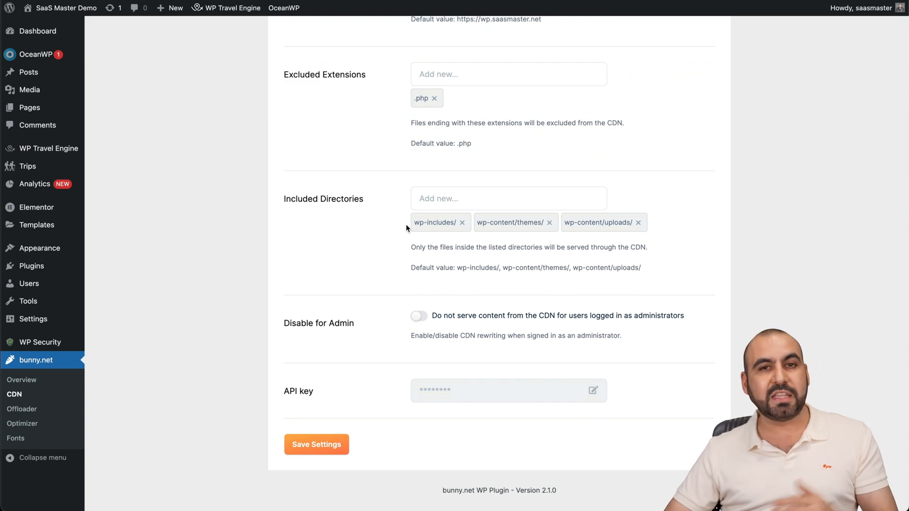
pyautogui.moveTo(585, 233)
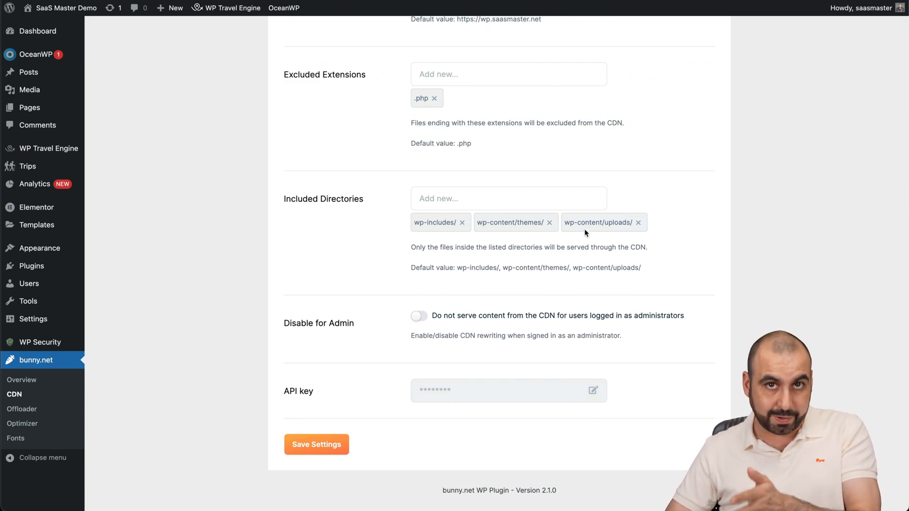
pyautogui.moveTo(594, 242)
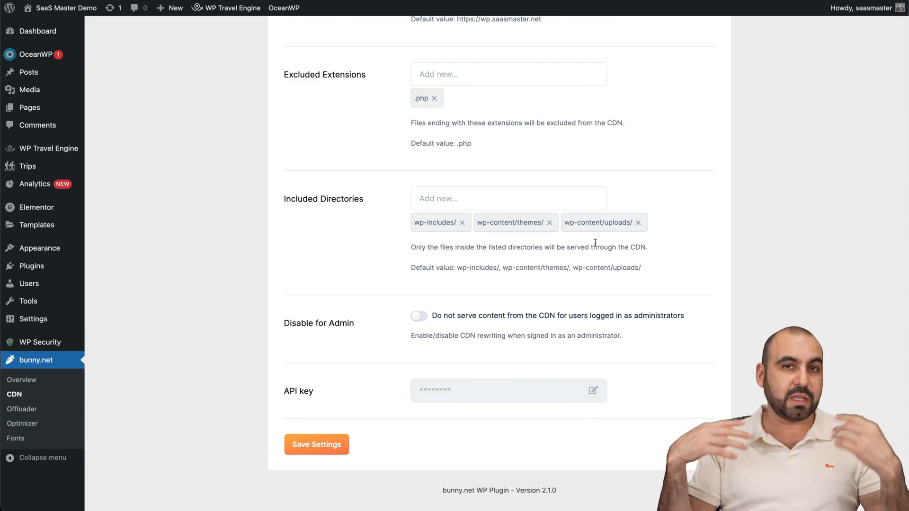
pyautogui.moveTo(412, 242)
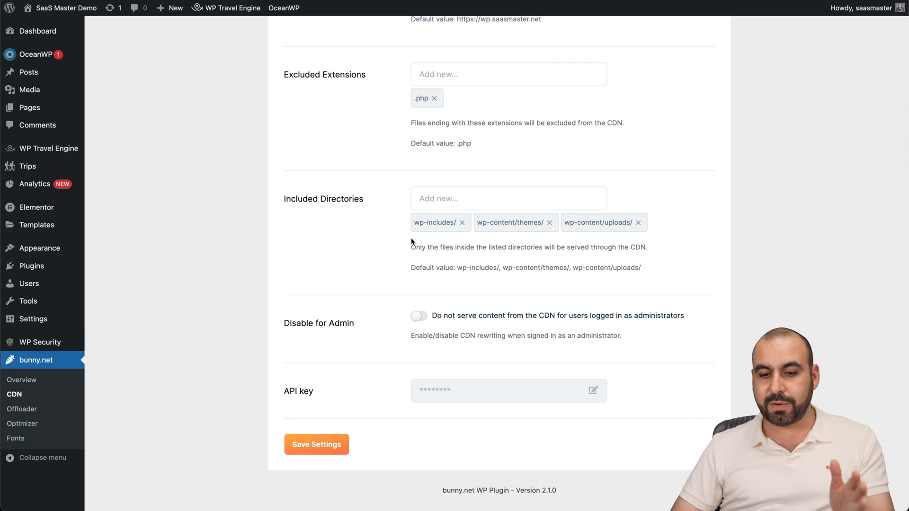
pyautogui.click(509, 197)
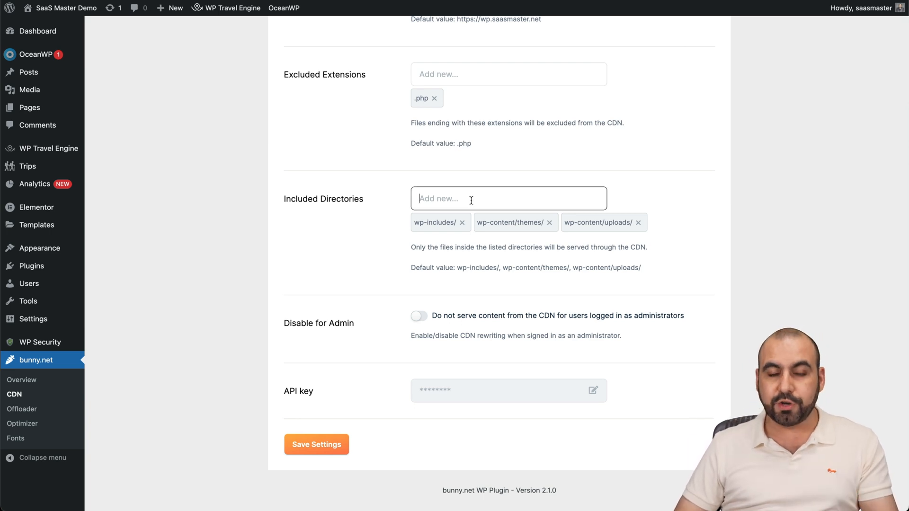
pyautogui.scroll(-3)
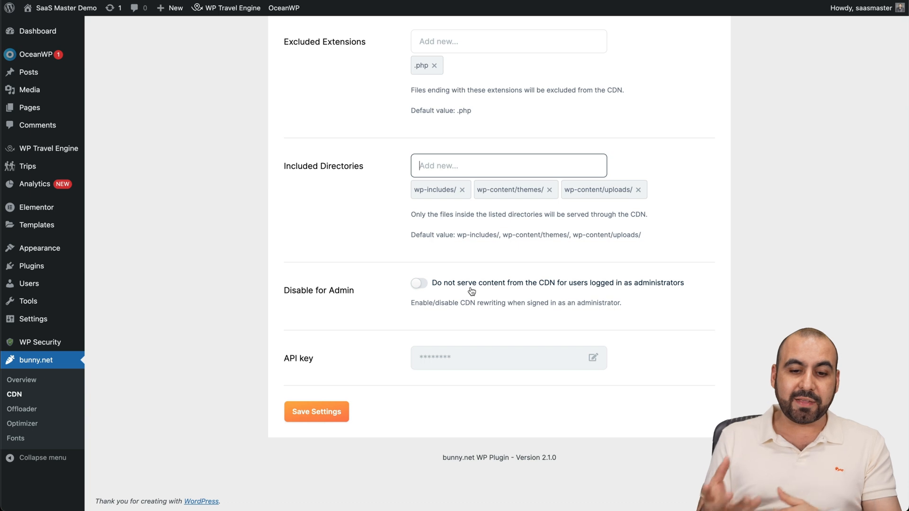
pyautogui.moveTo(426, 267)
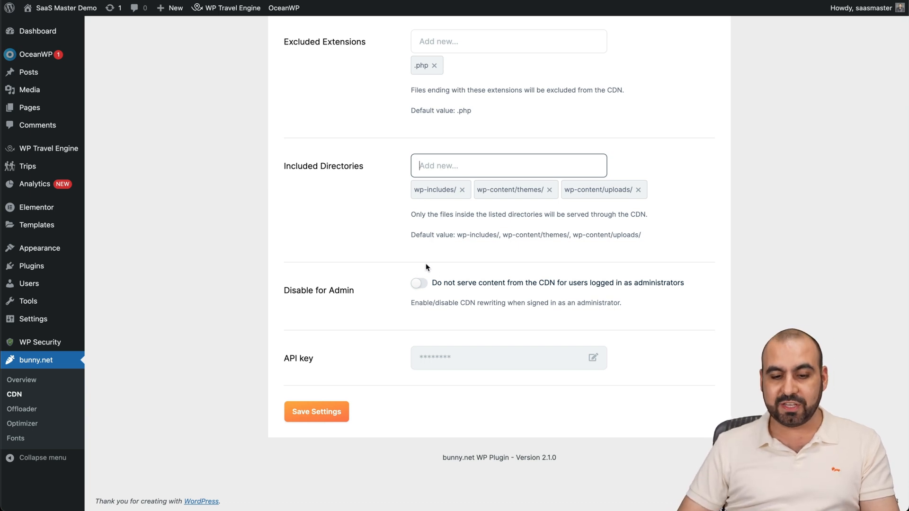
pyautogui.scroll(3)
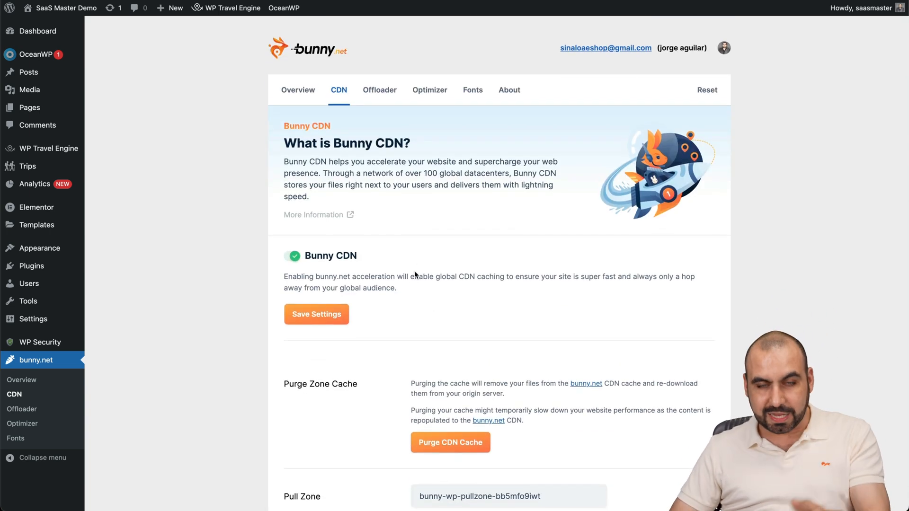
pyautogui.moveTo(435, 310)
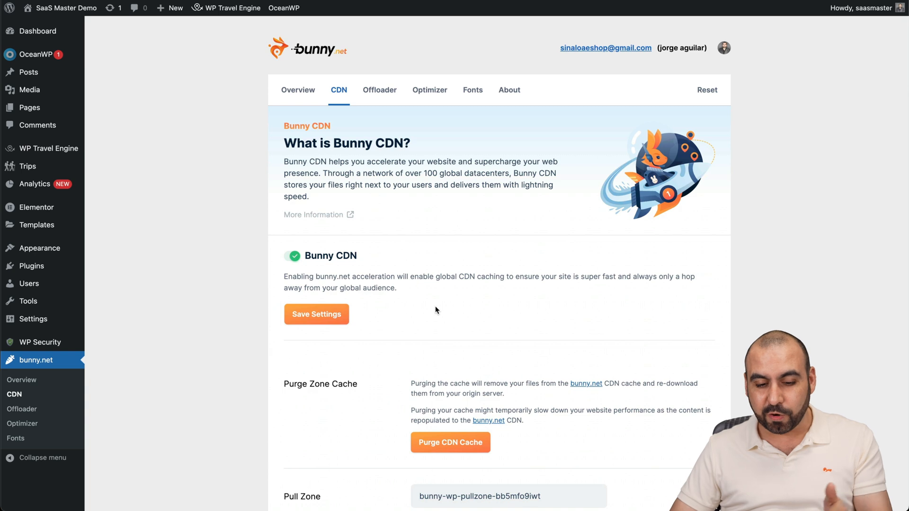
# Step: Switch to the Offloader tab, showing 26 local attachments and 0 in Bunny Storage
pyautogui.scroll(-3)
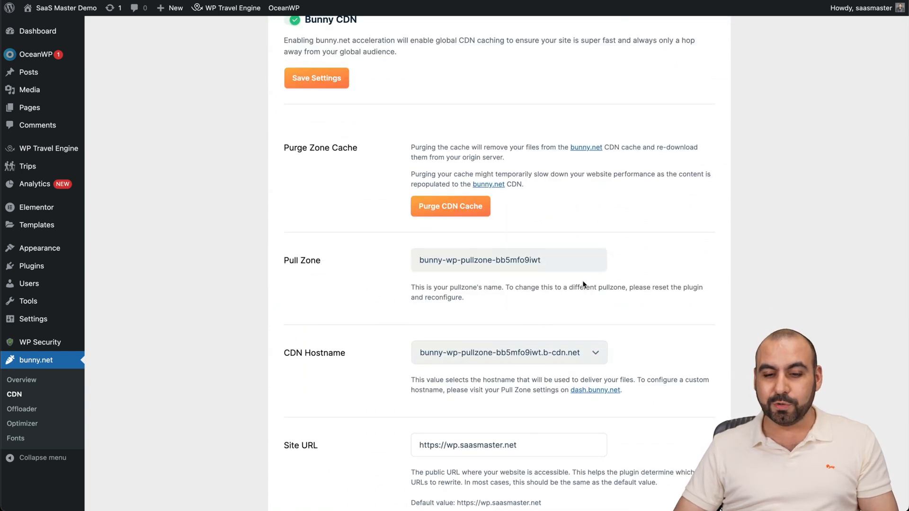
pyautogui.scroll(-3)
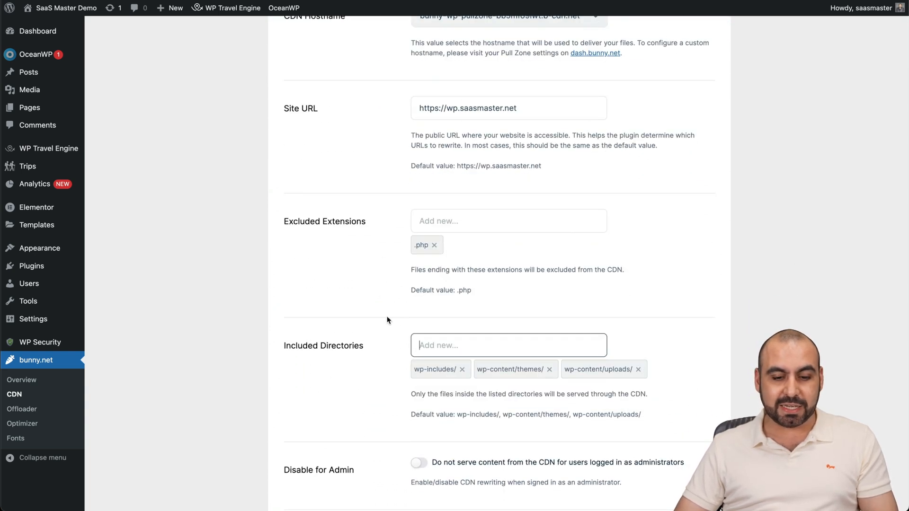
pyautogui.scroll(3)
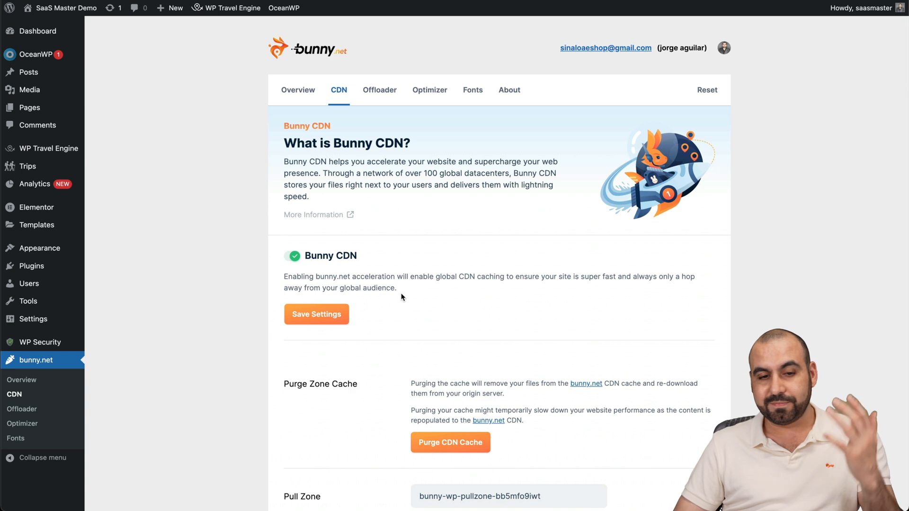
pyautogui.moveTo(385, 125)
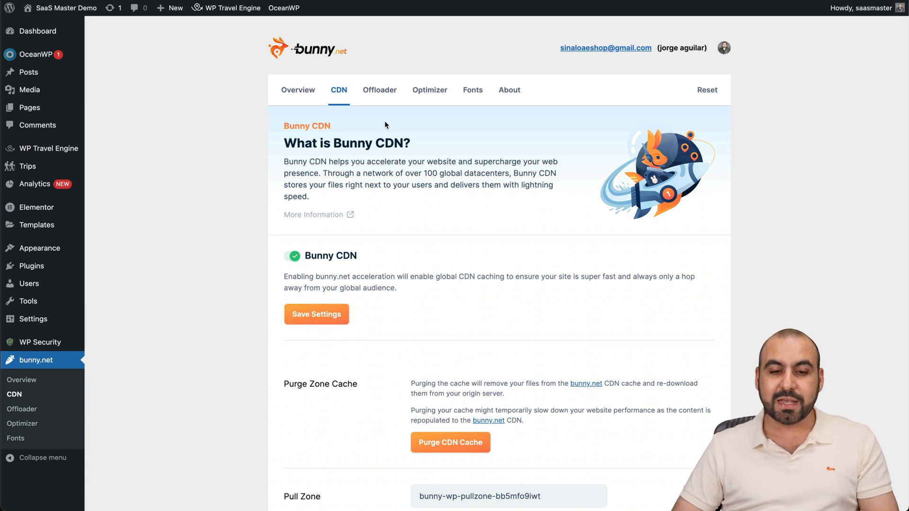
pyautogui.click(379, 90)
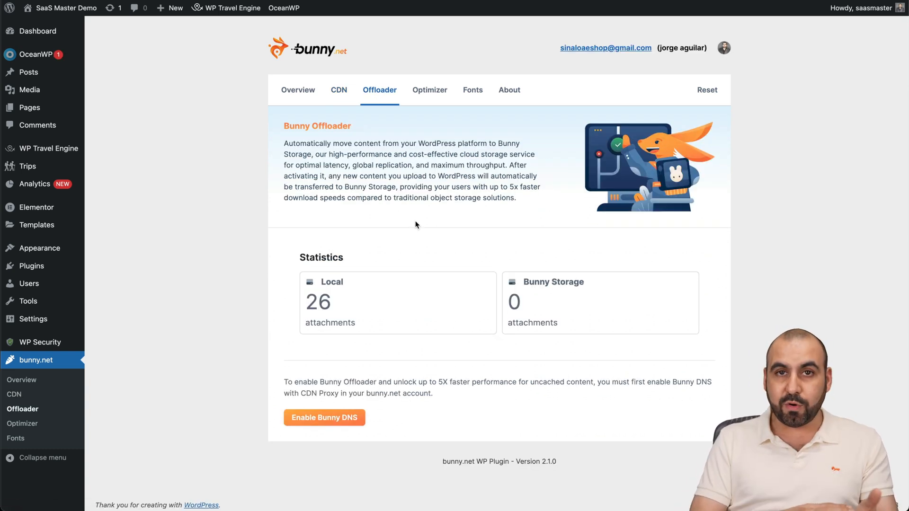
pyautogui.moveTo(600, 228)
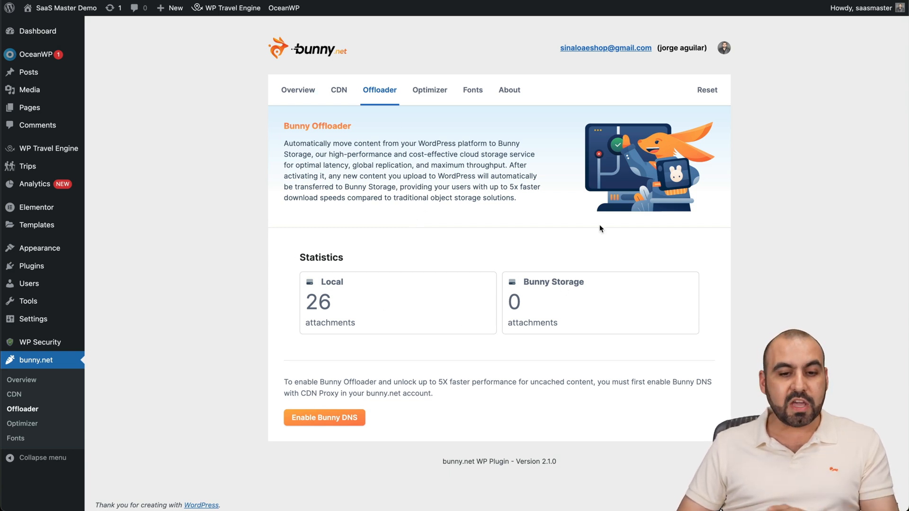
pyautogui.moveTo(470, 313)
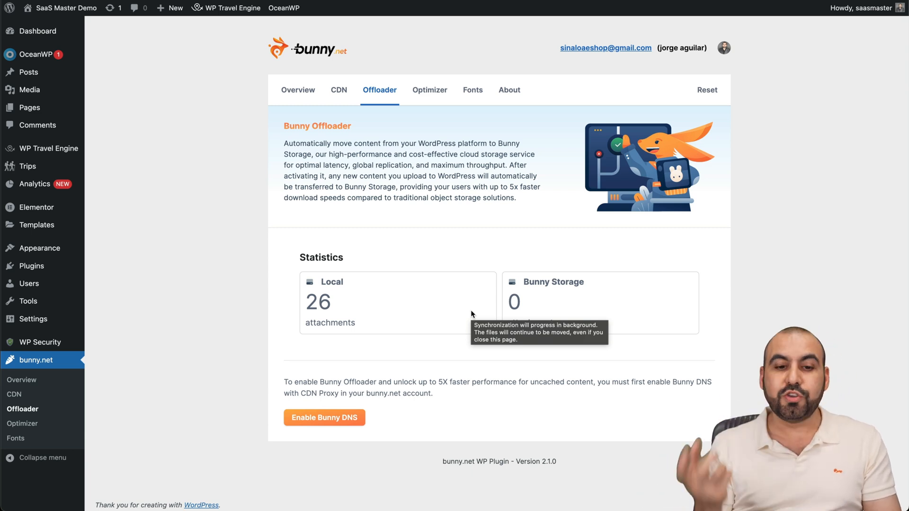
pyautogui.moveTo(398, 367)
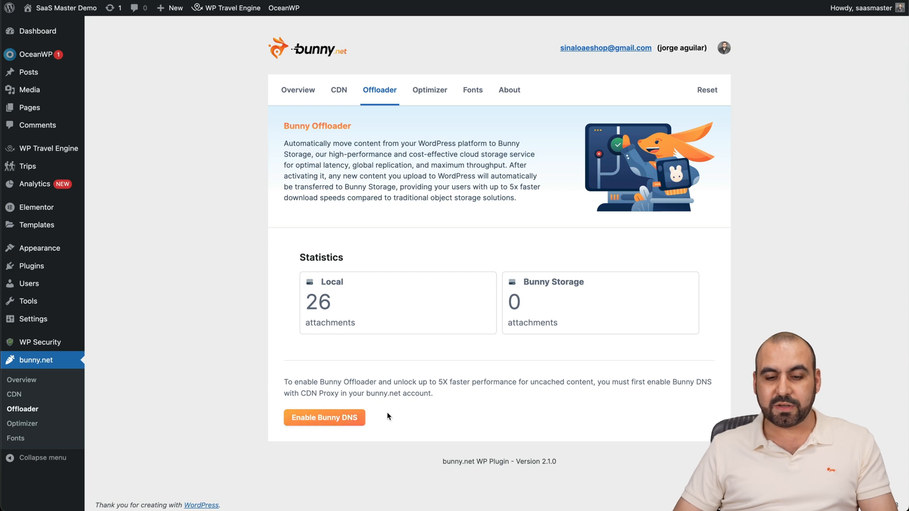
pyautogui.moveTo(429, 90)
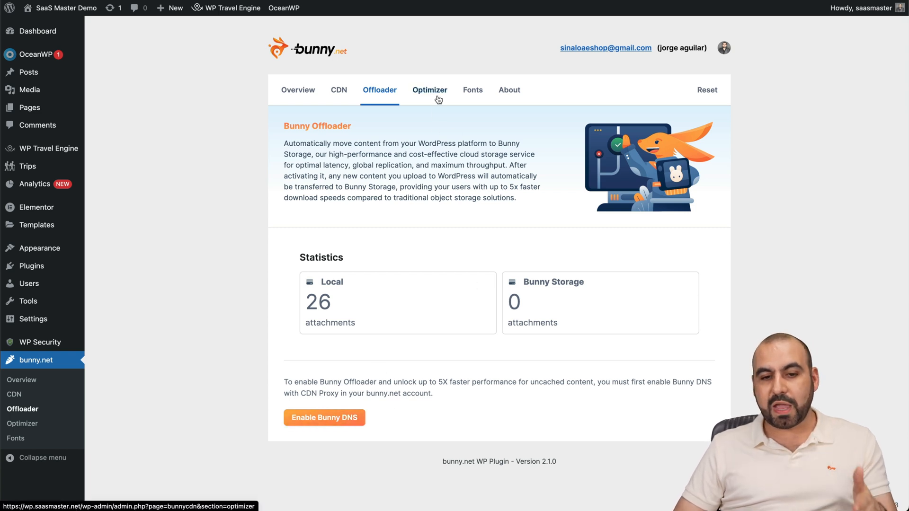
# Step: Switch to the Optimizer tab showing Bunny Optimizer off at $9.50/month
pyautogui.click(429, 90)
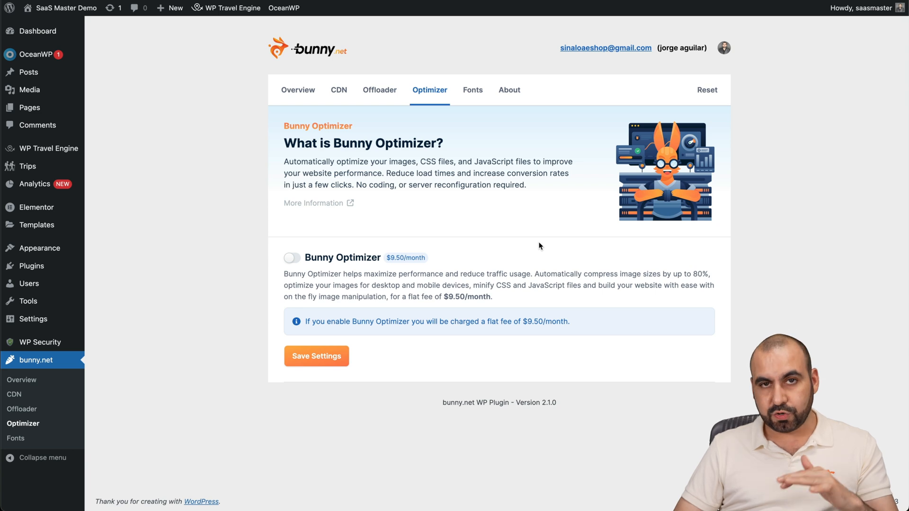
pyautogui.moveTo(454, 299)
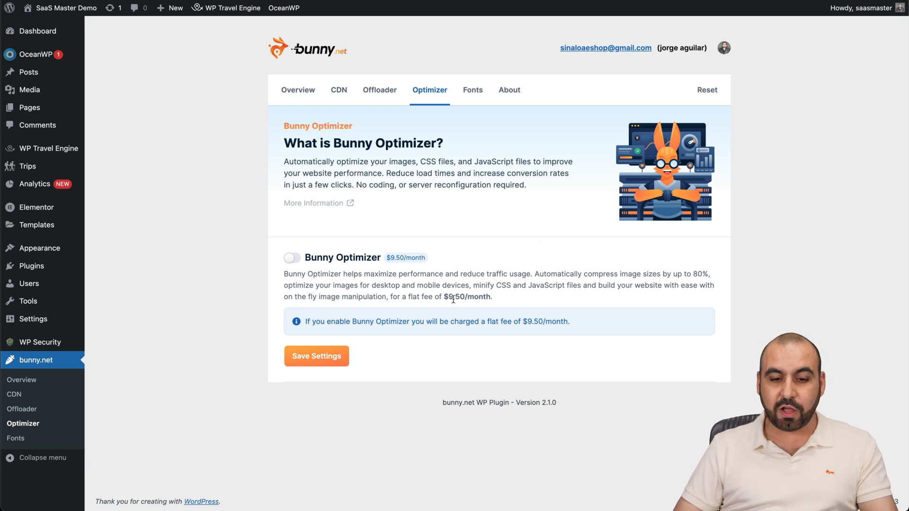
pyautogui.moveTo(345, 269)
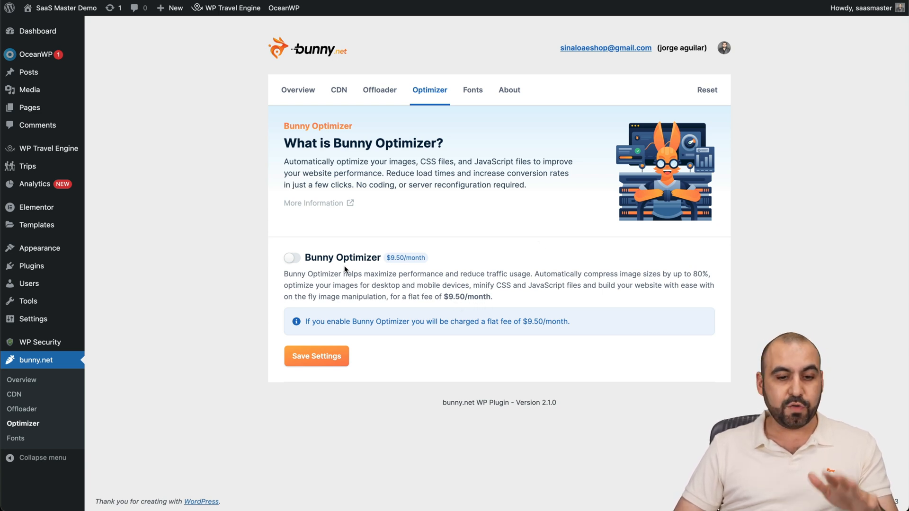
pyautogui.moveTo(415, 262)
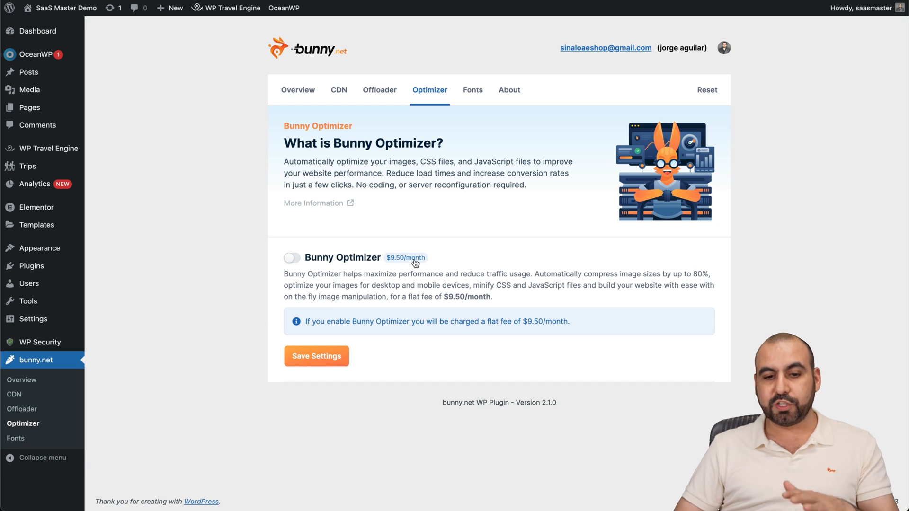
pyautogui.moveTo(451, 270)
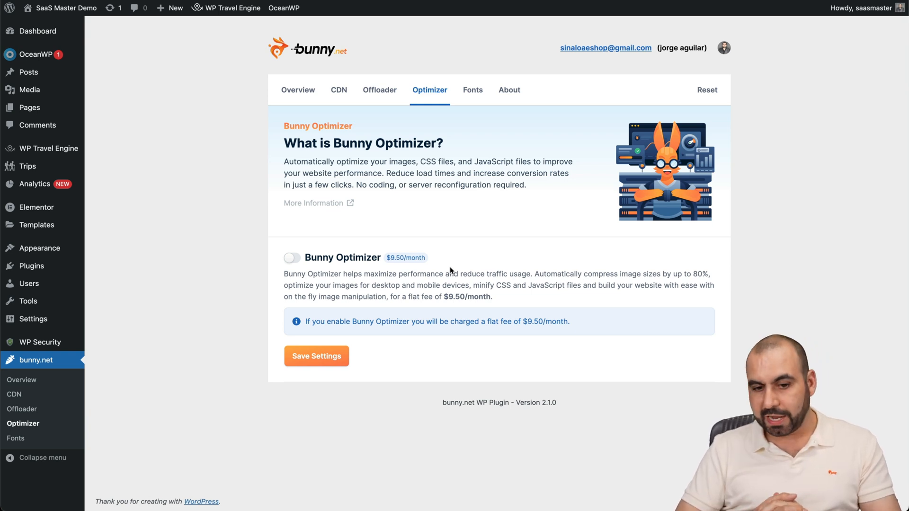
pyautogui.moveTo(475, 306)
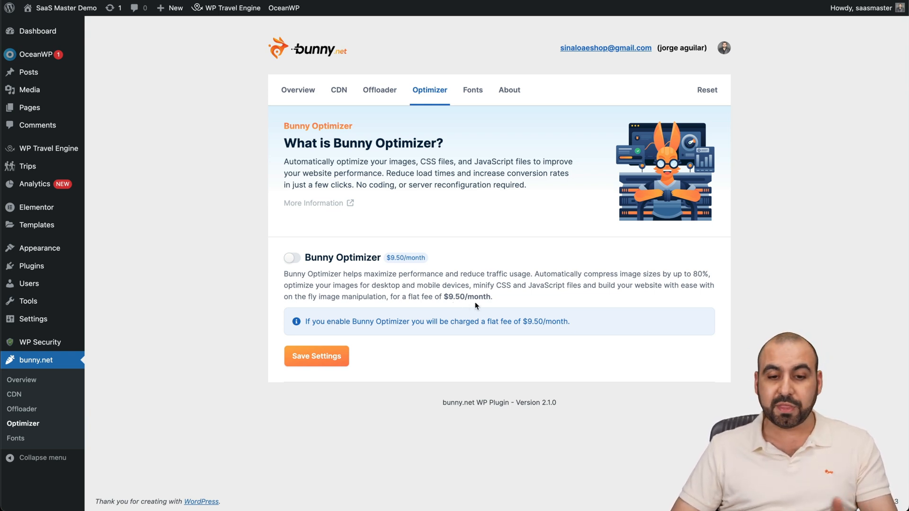
pyautogui.moveTo(494, 304)
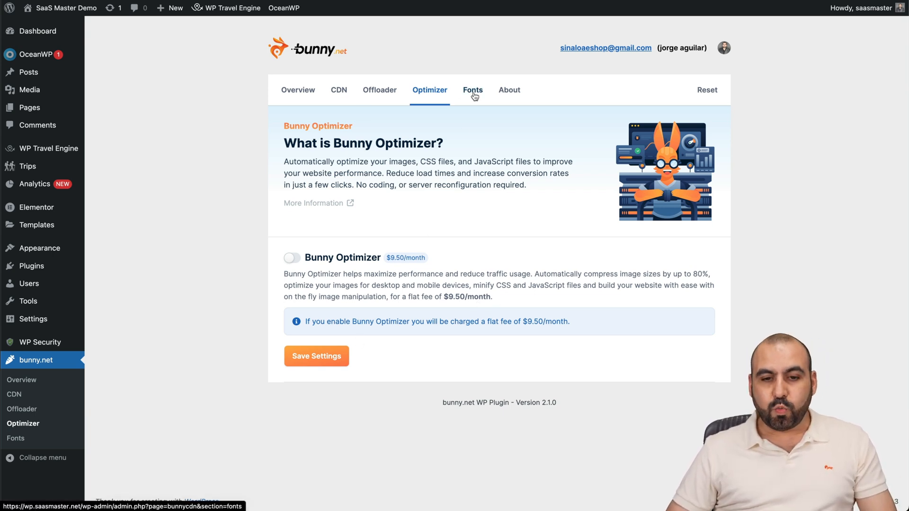
# Step: Switch to the Fonts tab showing Rewrite Fonts switched on
pyautogui.click(473, 90)
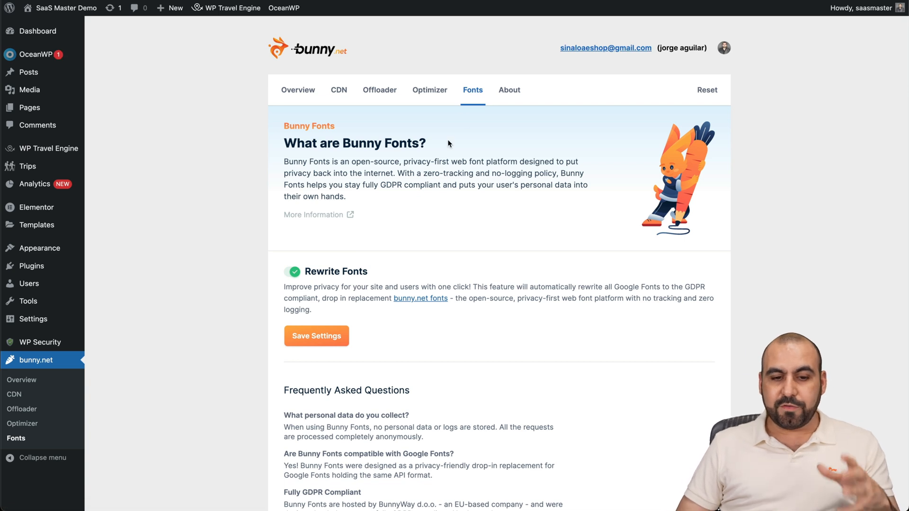
pyautogui.moveTo(550, 261)
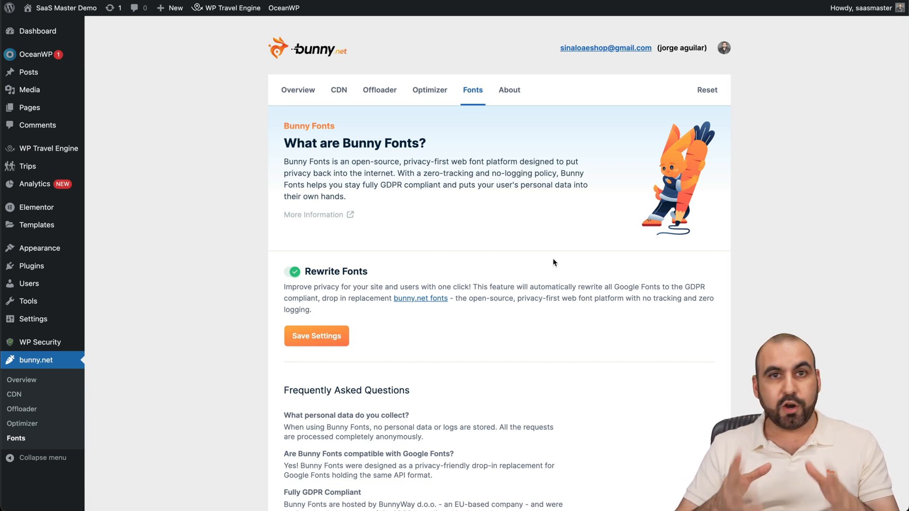
pyautogui.moveTo(549, 261)
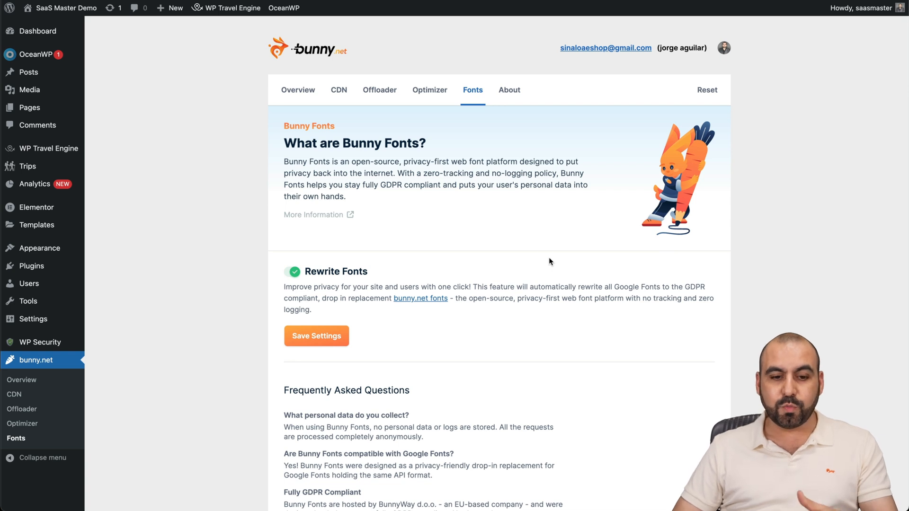
pyautogui.moveTo(474, 306)
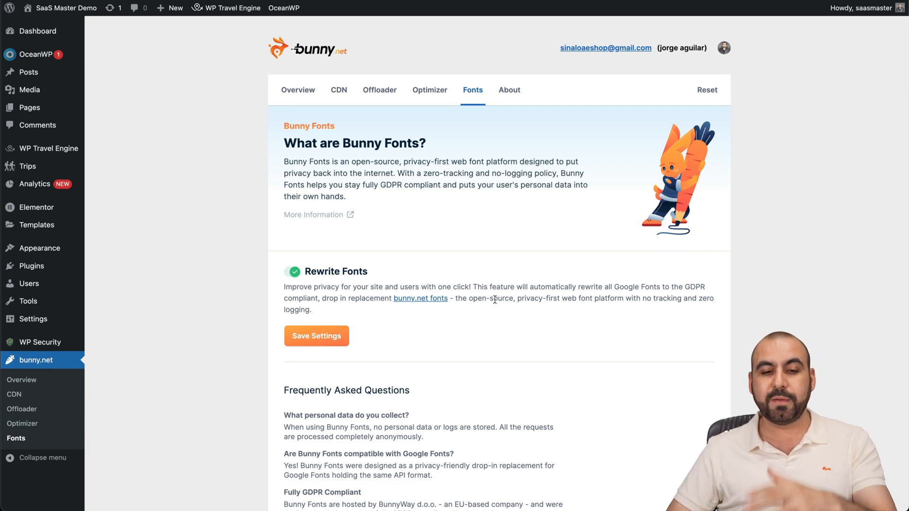
pyautogui.moveTo(495, 310)
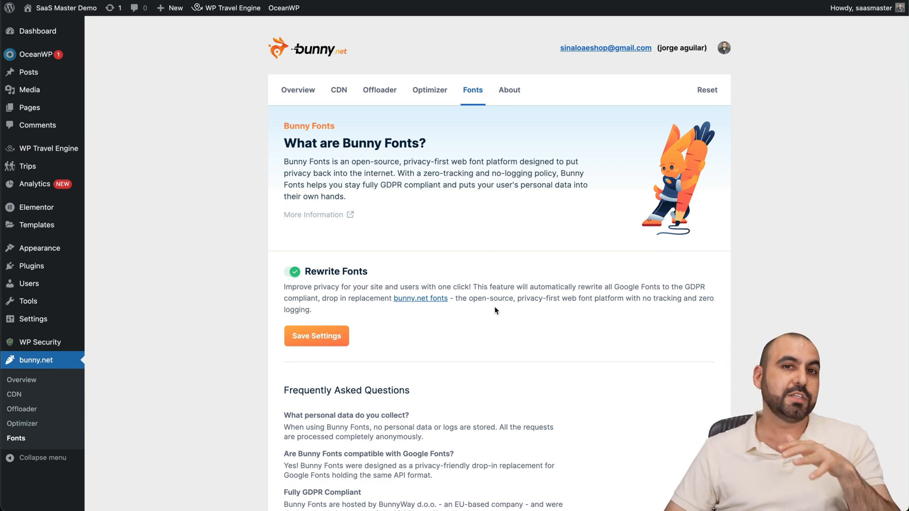
pyautogui.moveTo(365, 284)
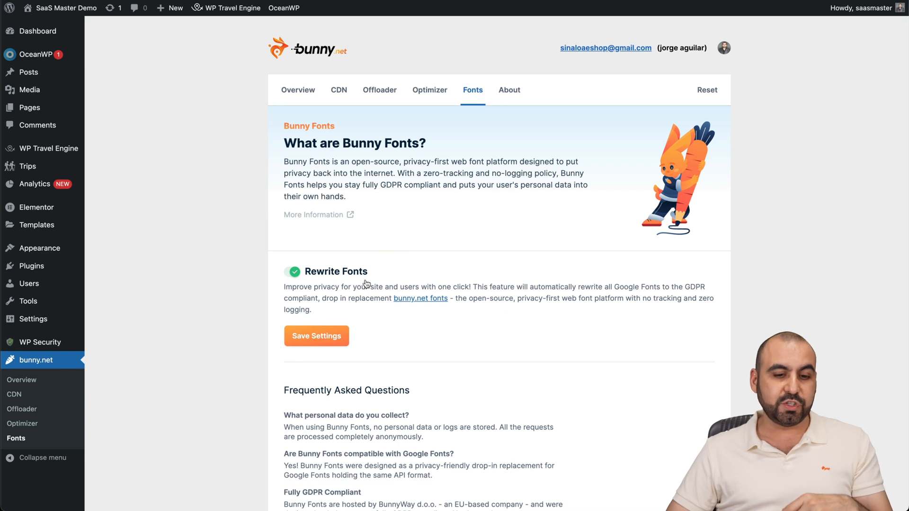
pyautogui.moveTo(377, 331)
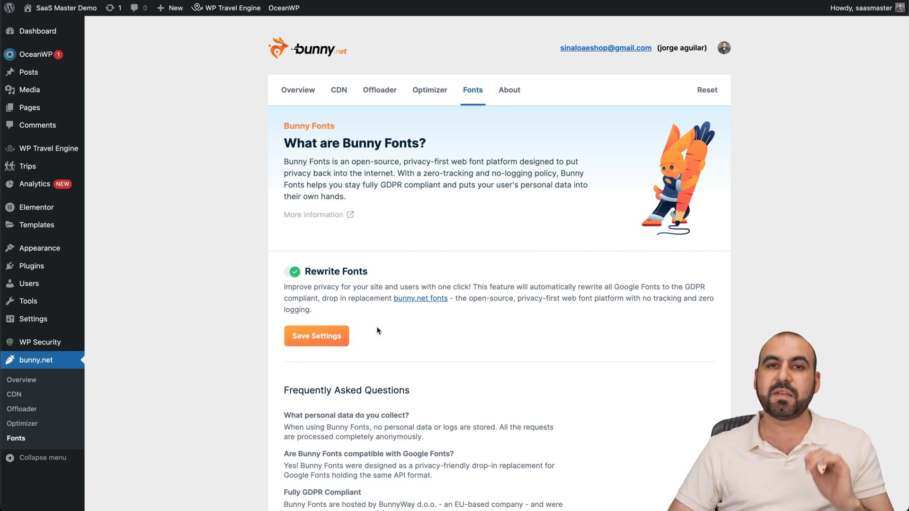
pyautogui.moveTo(443, 341)
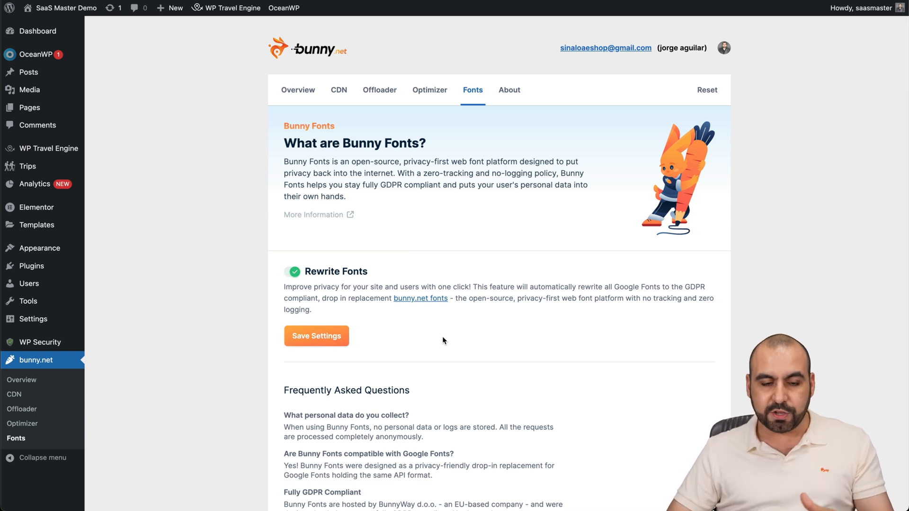
# Step: Return to the Overview tab showing the $353.99 balance and 1.8 MB bandwidth used
pyautogui.click(297, 90)
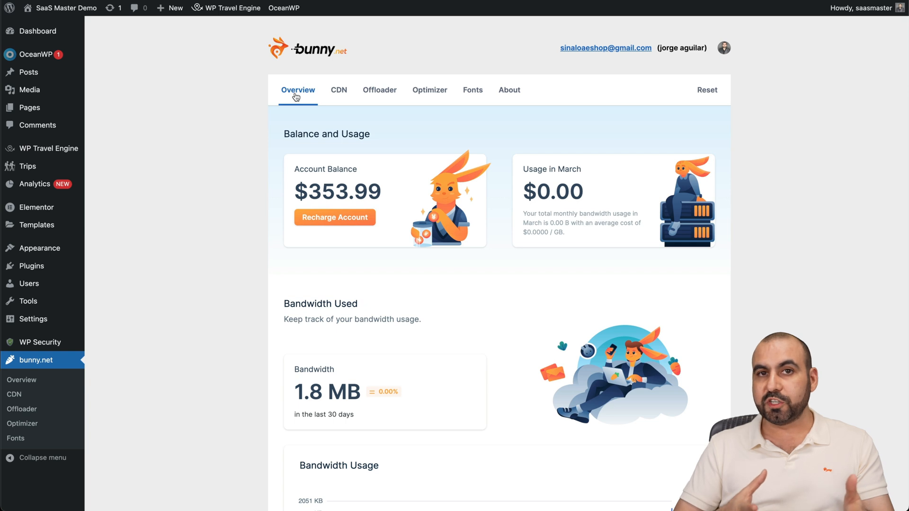
pyautogui.moveTo(469, 277)
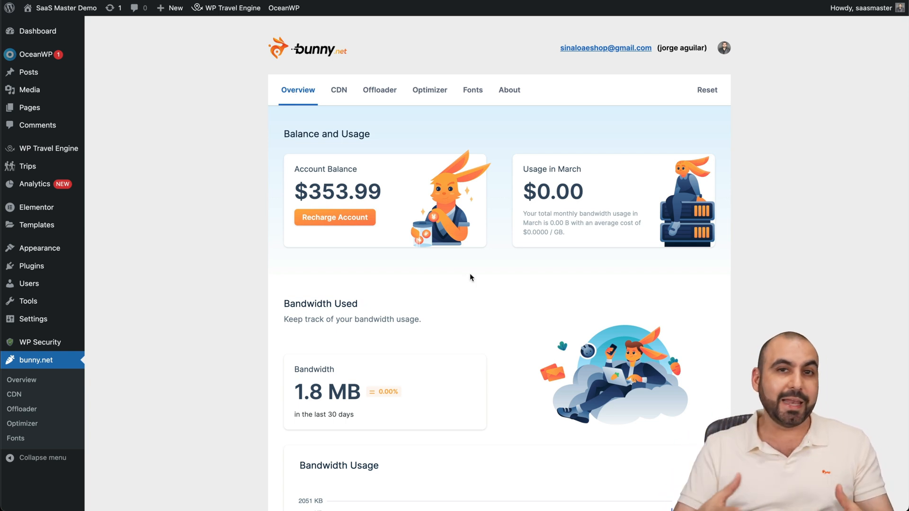